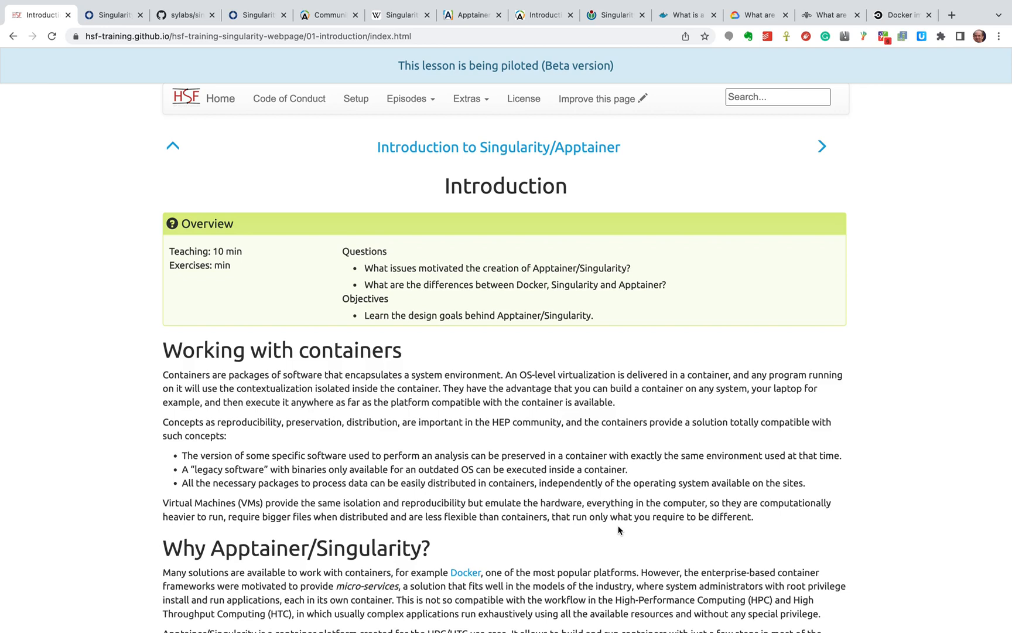
pyautogui.moveTo(682, 474)
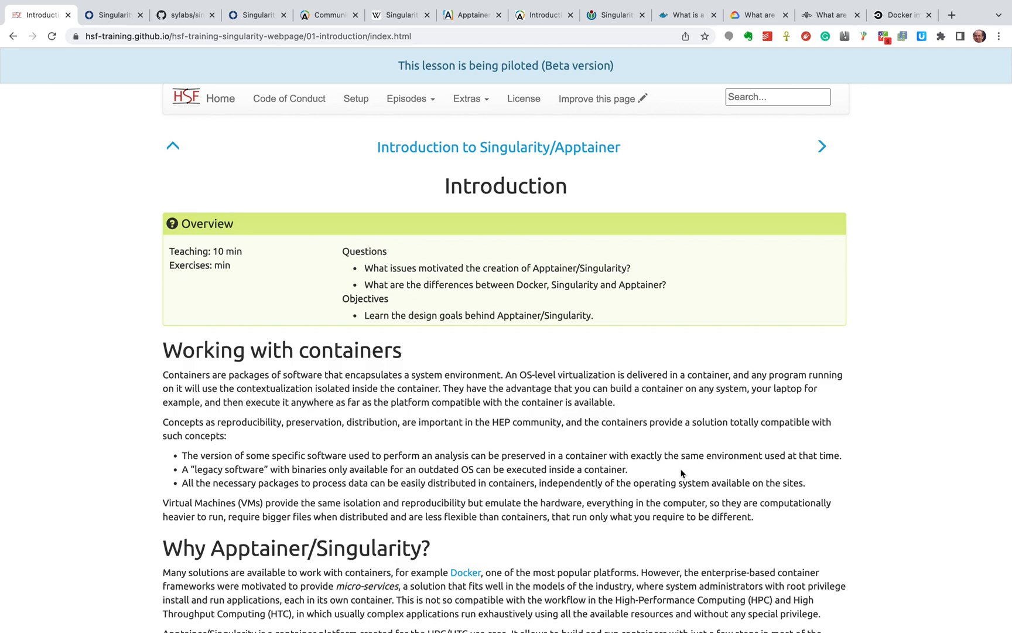
pyautogui.moveTo(752, 72)
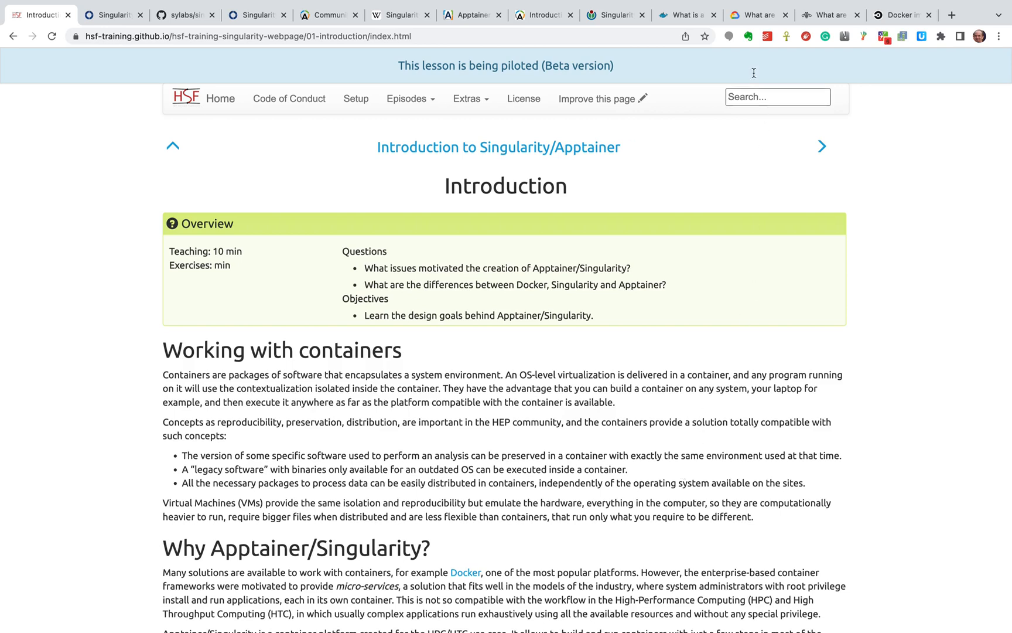
pyautogui.moveTo(759, 14)
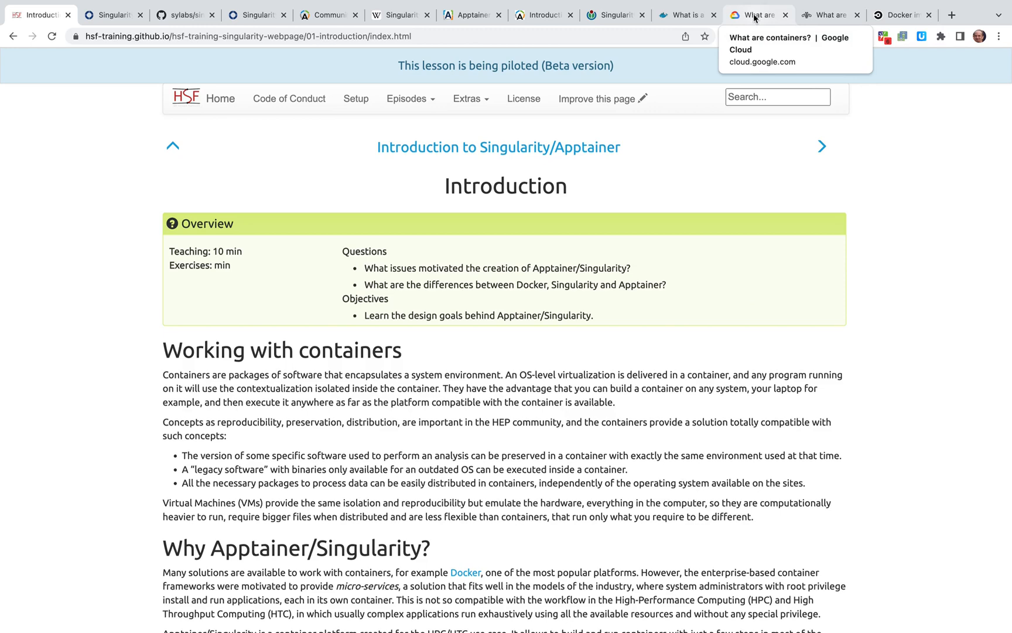
# - Glance at the Google Cloud and IBM container pages, then read Docker's 'What is a container' page
pyautogui.click(752, 14)
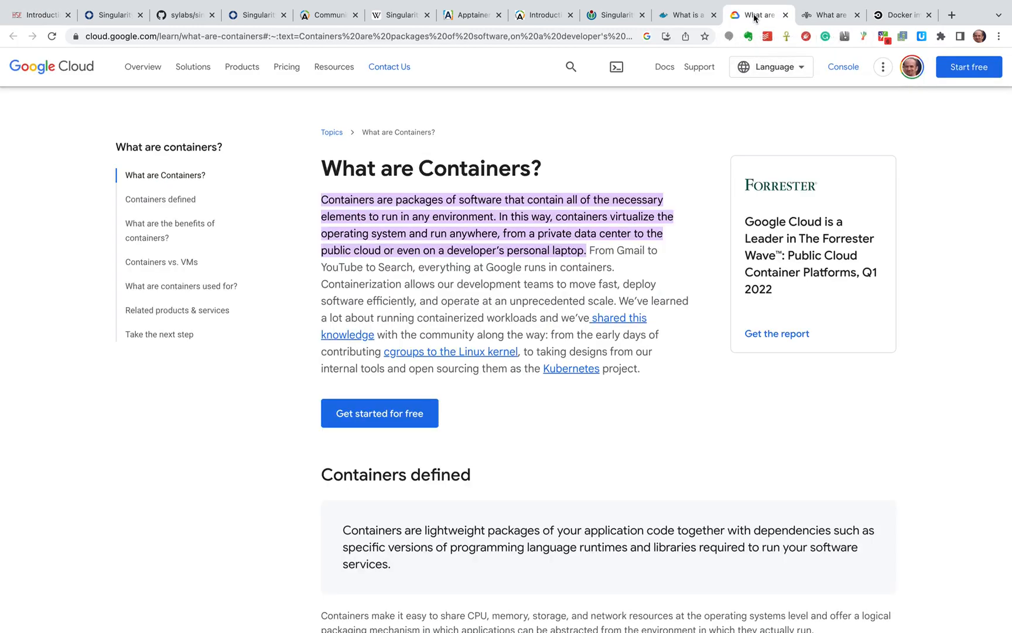
pyautogui.click(829, 15)
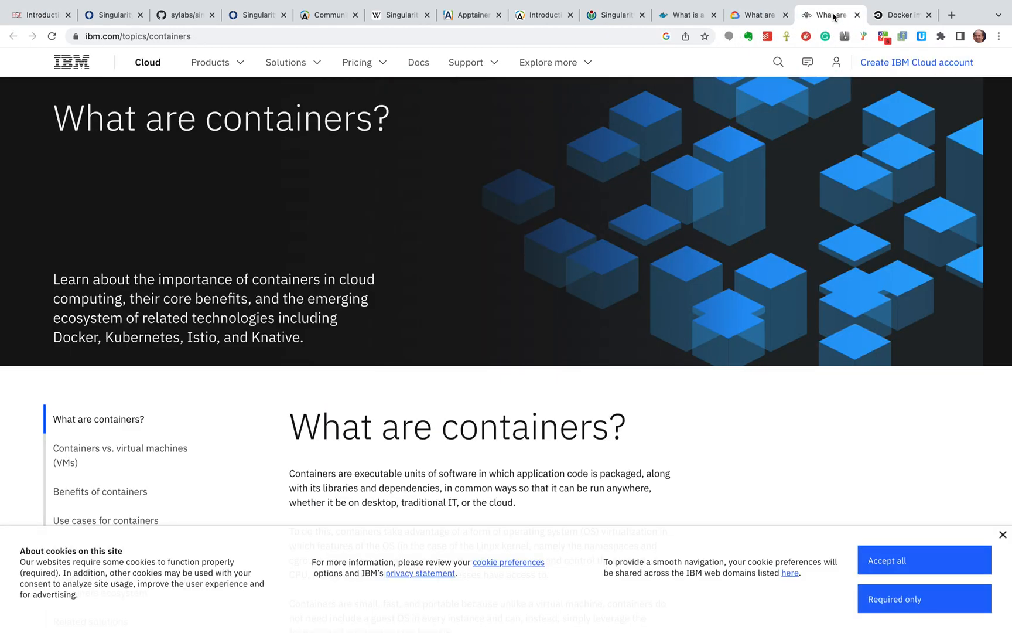
pyautogui.click(684, 14)
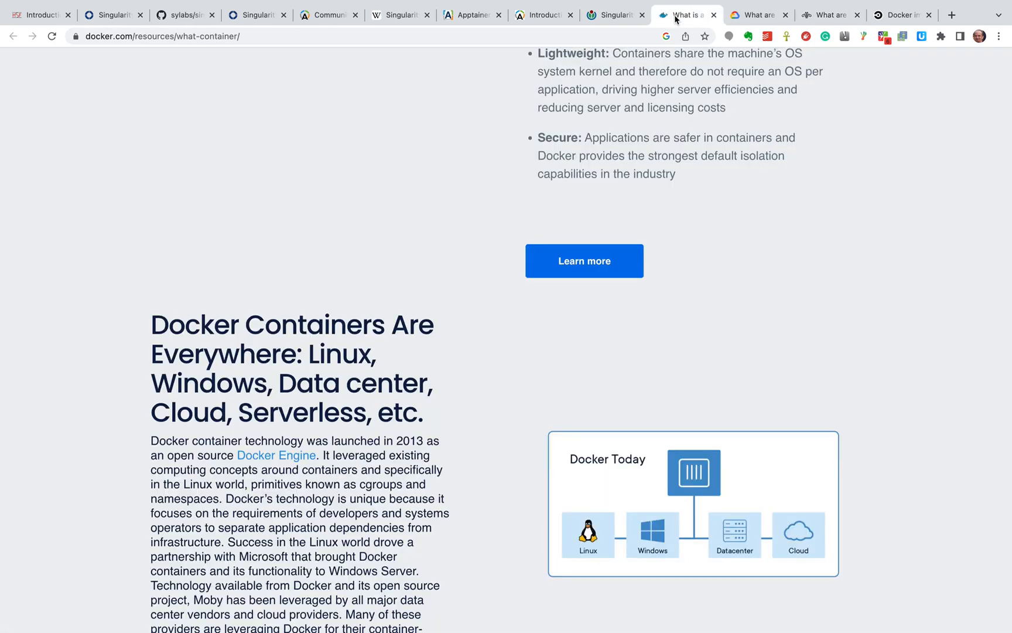
pyautogui.scroll(3)
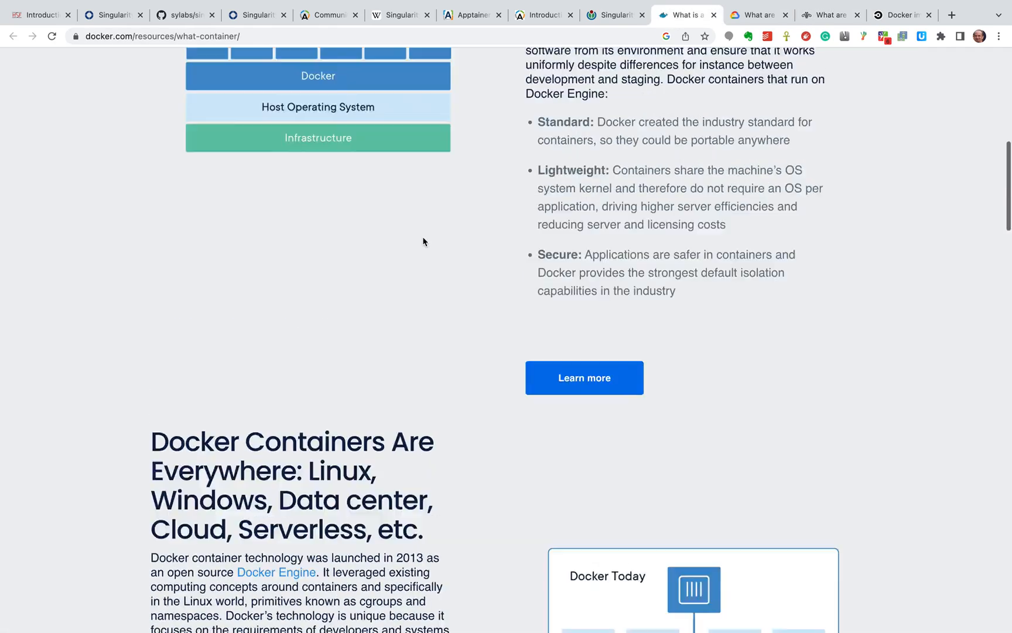
pyautogui.scroll(3)
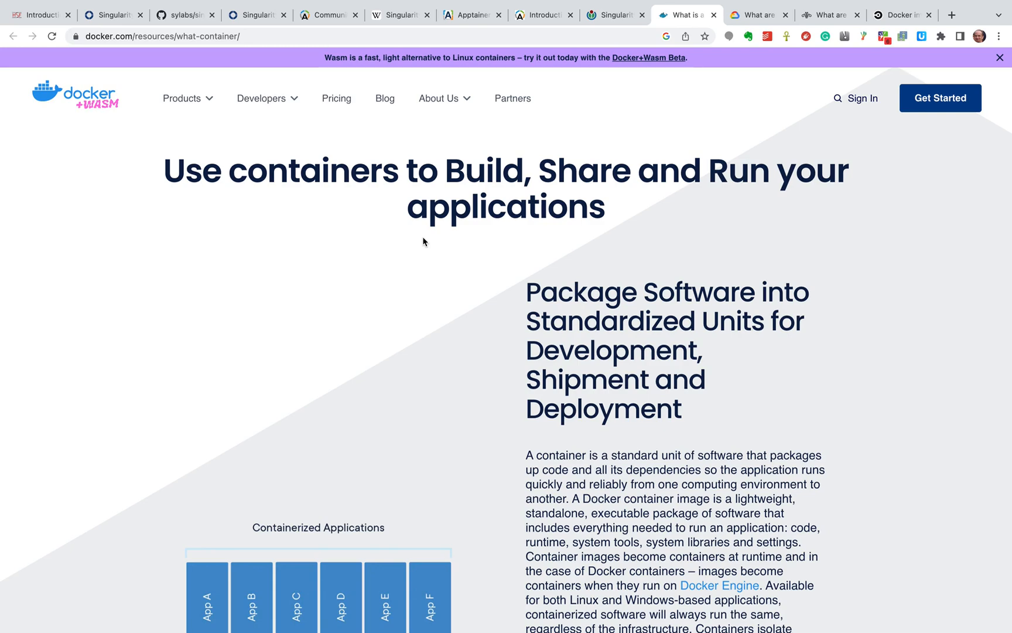
pyautogui.scroll(-3)
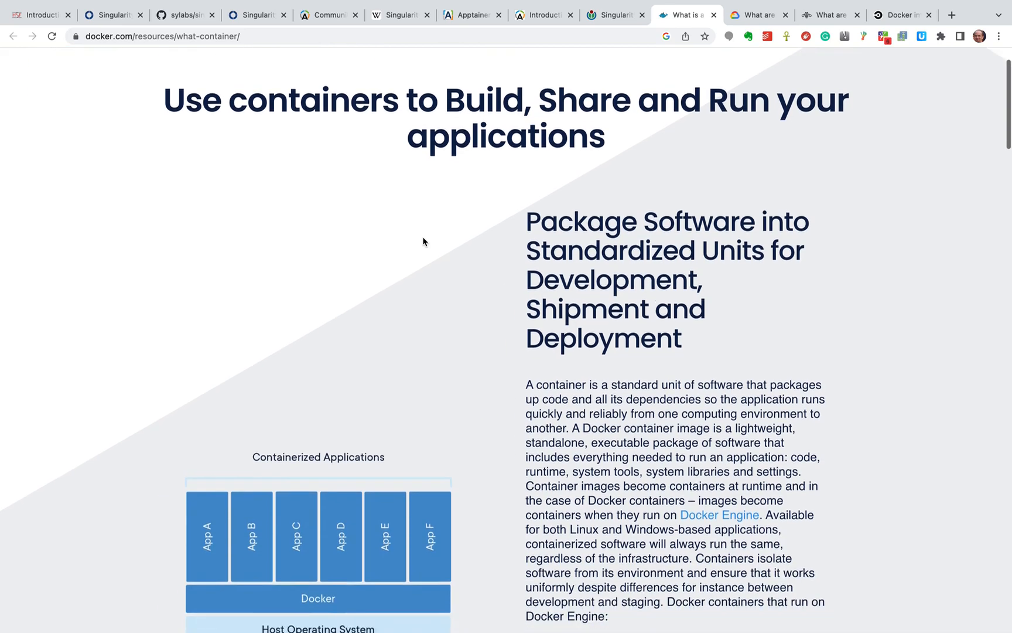
pyautogui.scroll(-3)
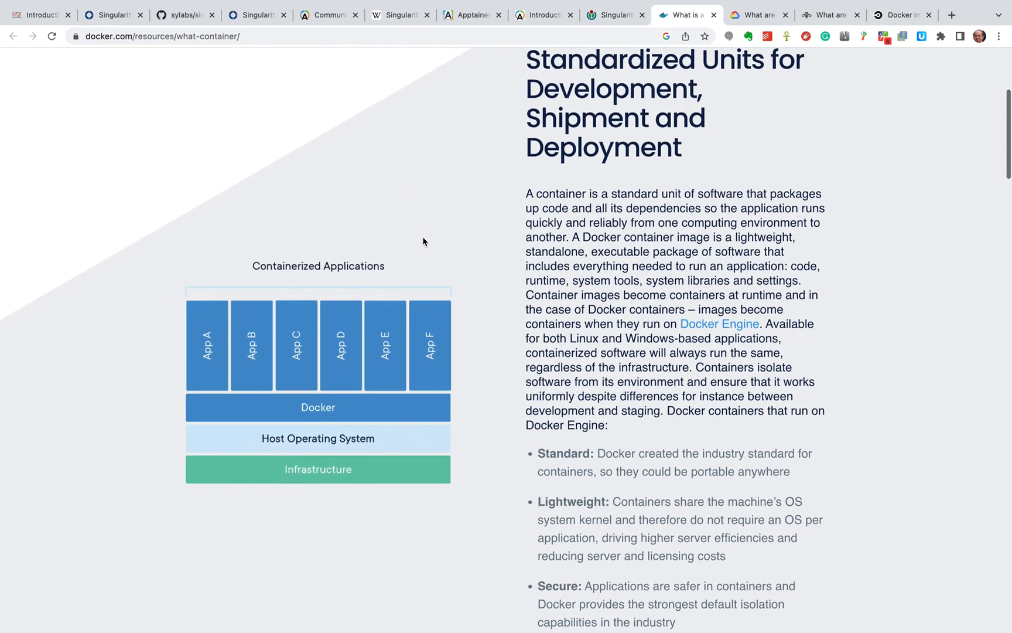
pyautogui.moveTo(236, 349)
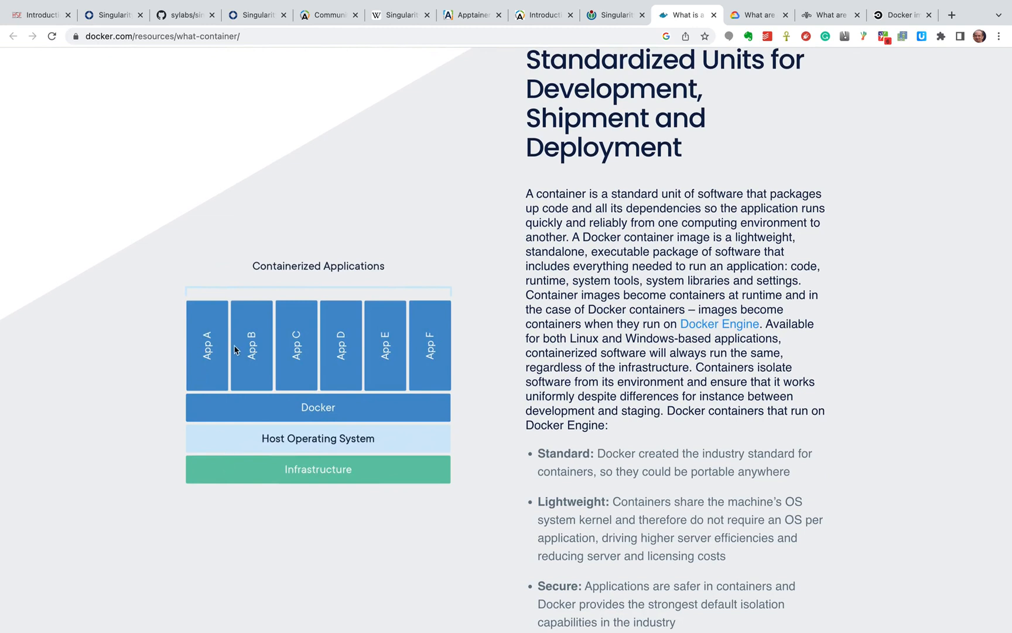
pyautogui.moveTo(234, 342)
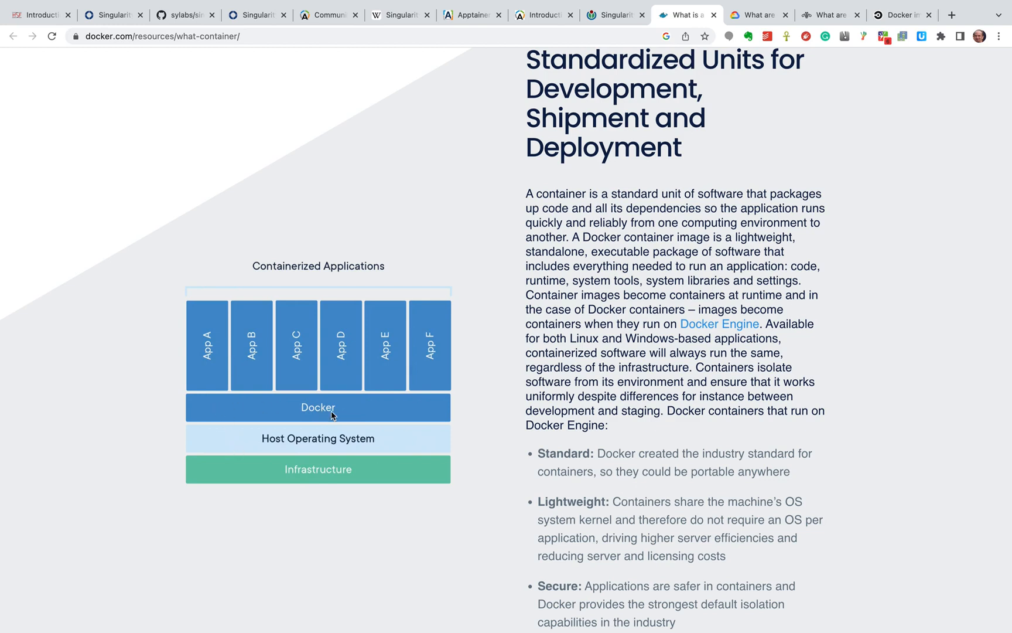
pyautogui.moveTo(312, 432)
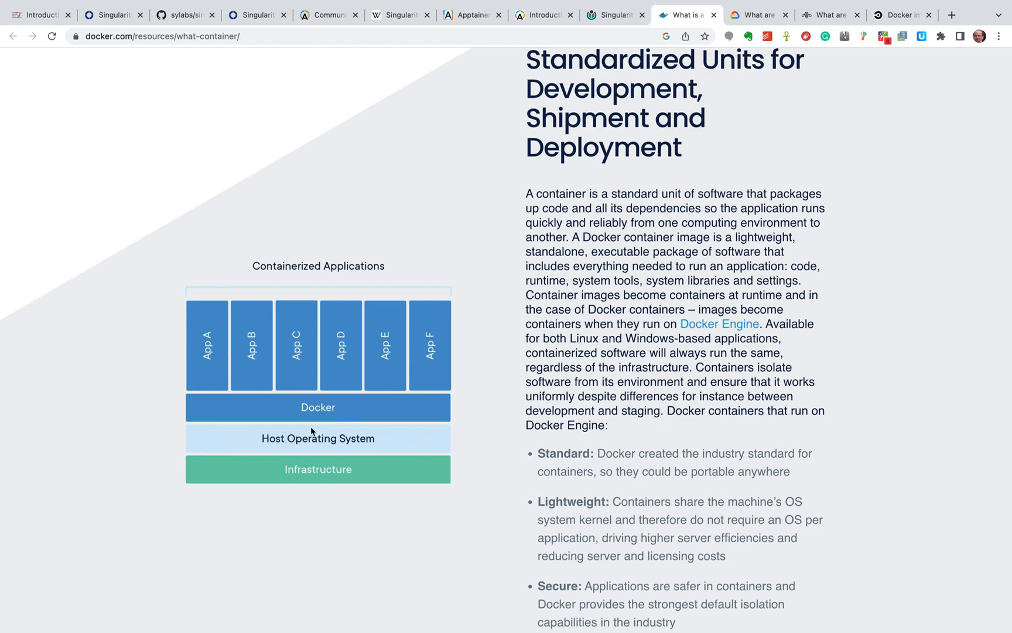
pyautogui.scroll(-3)
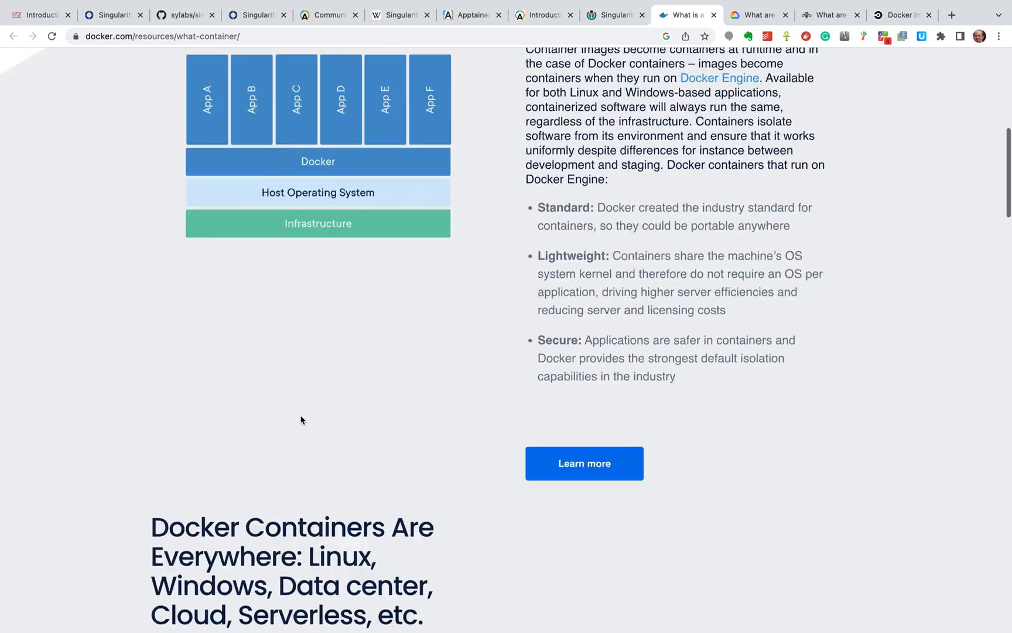
pyautogui.scroll(-3)
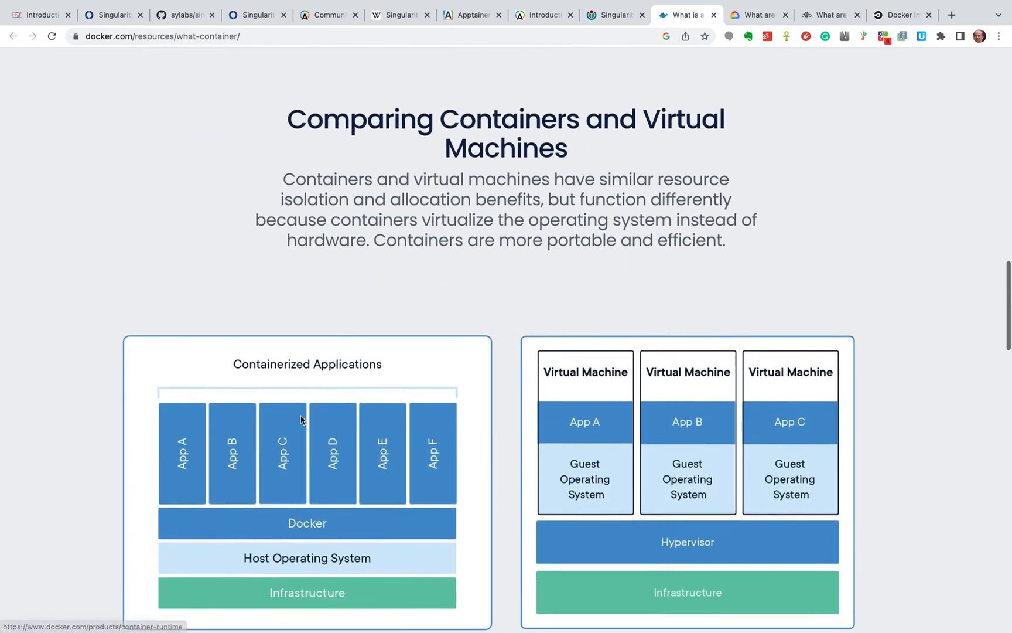
pyautogui.scroll(-3)
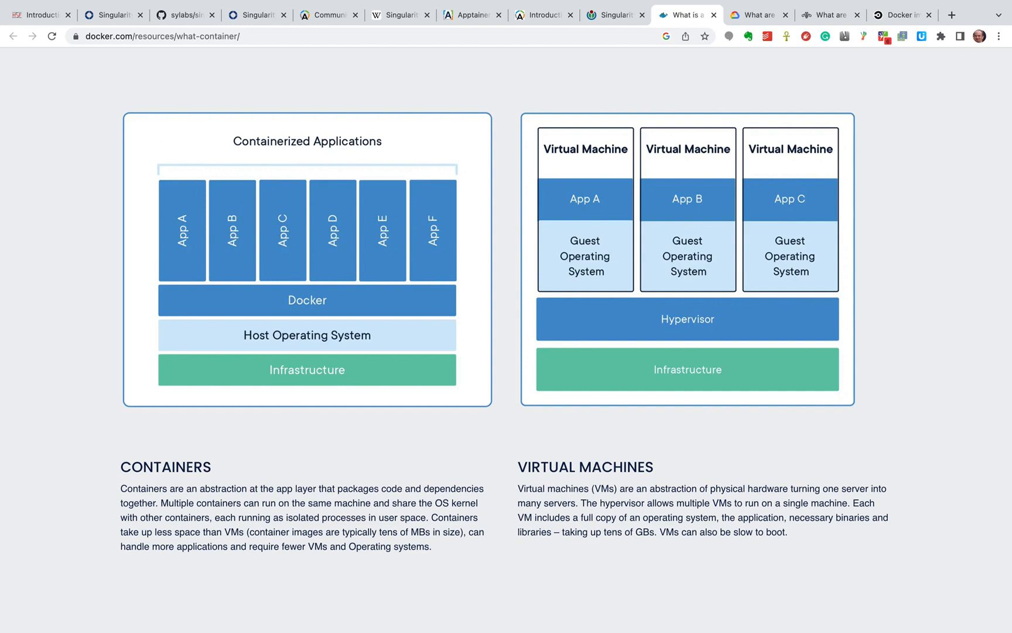
pyautogui.moveTo(38, 14)
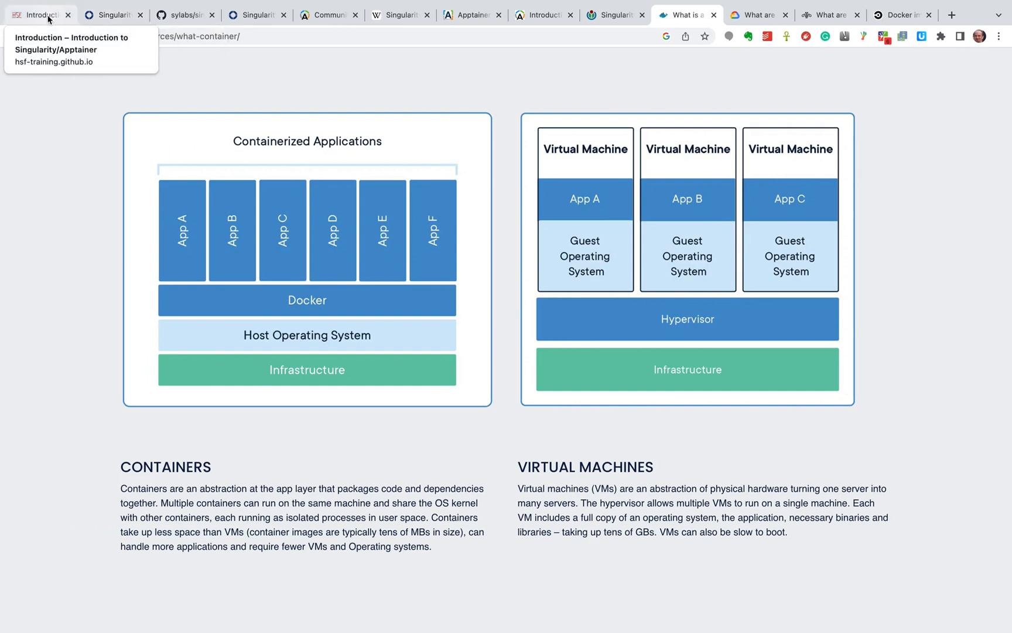
# - Switch back to the 'Introduction – Introduction to Singularity/Apptainer' tab
pyautogui.click(39, 14)
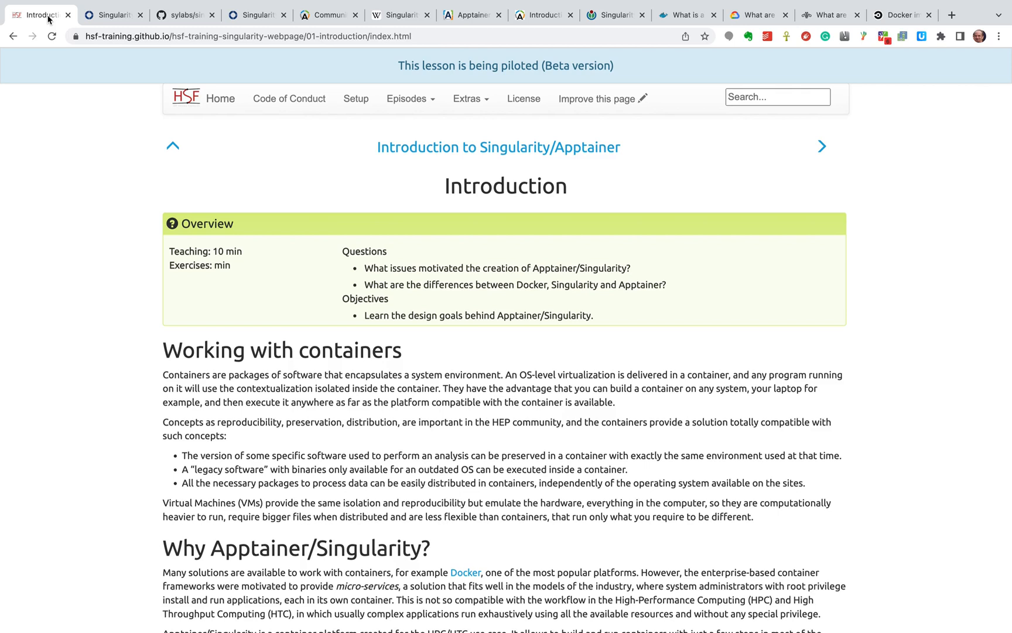
pyautogui.moveTo(51, 49)
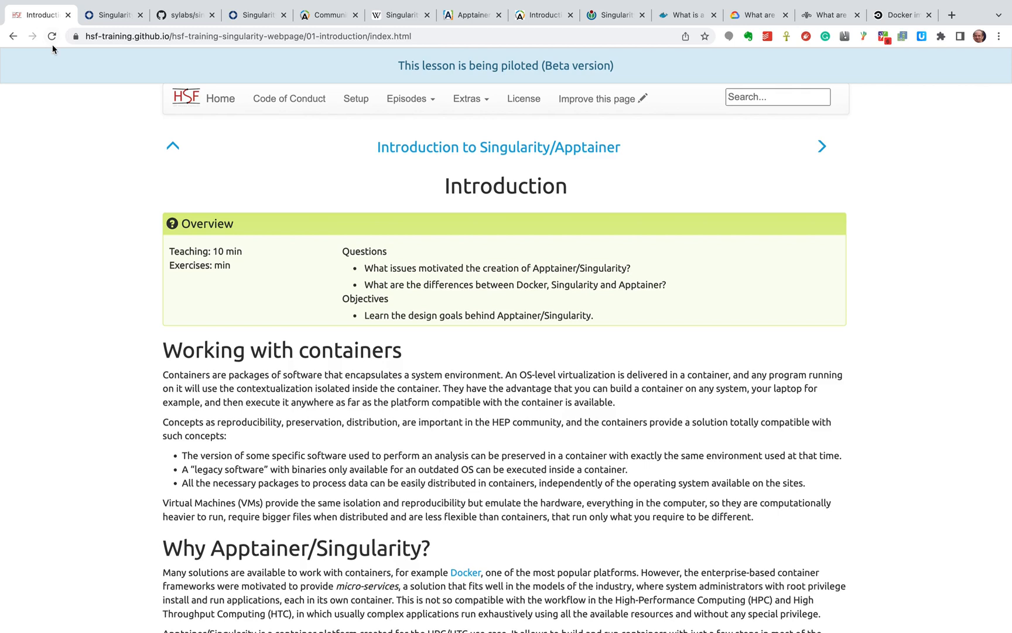
# - Scroll the HSF lesson down to the 'Why Apptainer/Singularity?' section and Apptainer logo
pyautogui.scroll(-3)
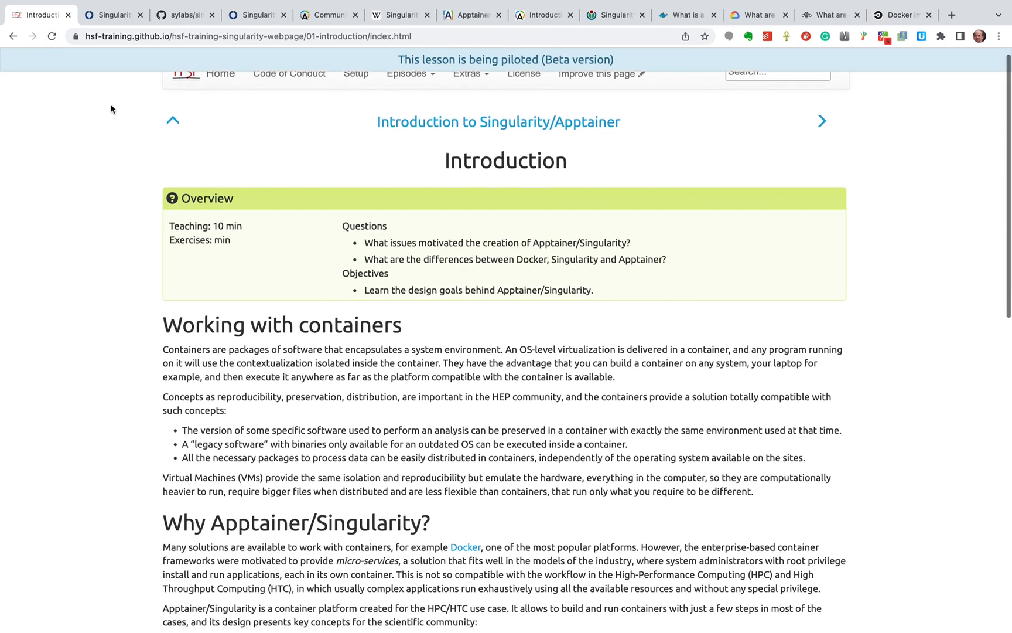
pyautogui.scroll(-3)
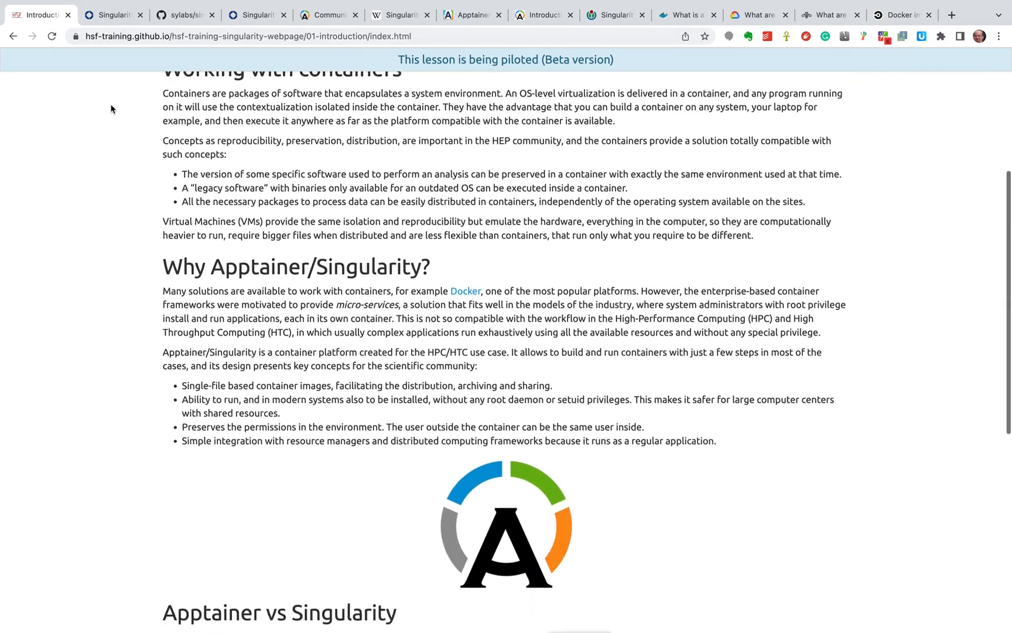
pyautogui.scroll(-3)
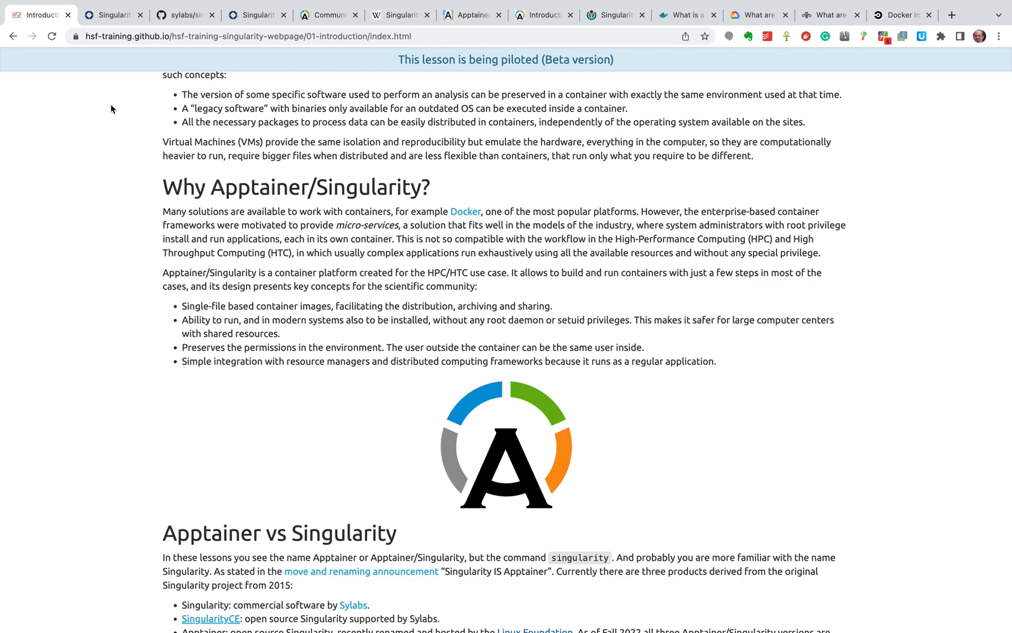
pyautogui.moveTo(137, 110)
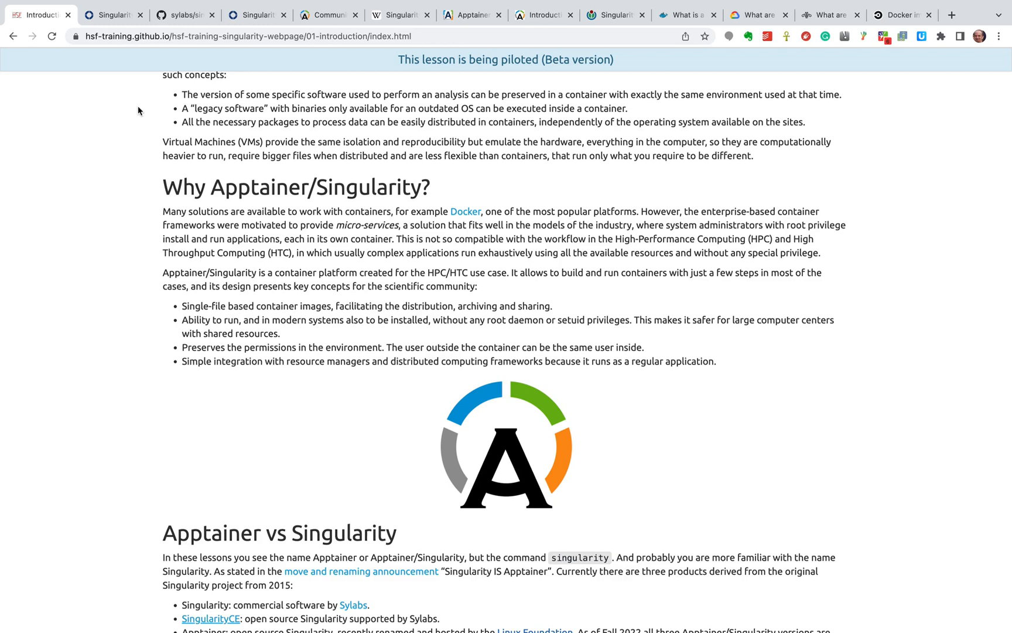
pyautogui.moveTo(159, 105)
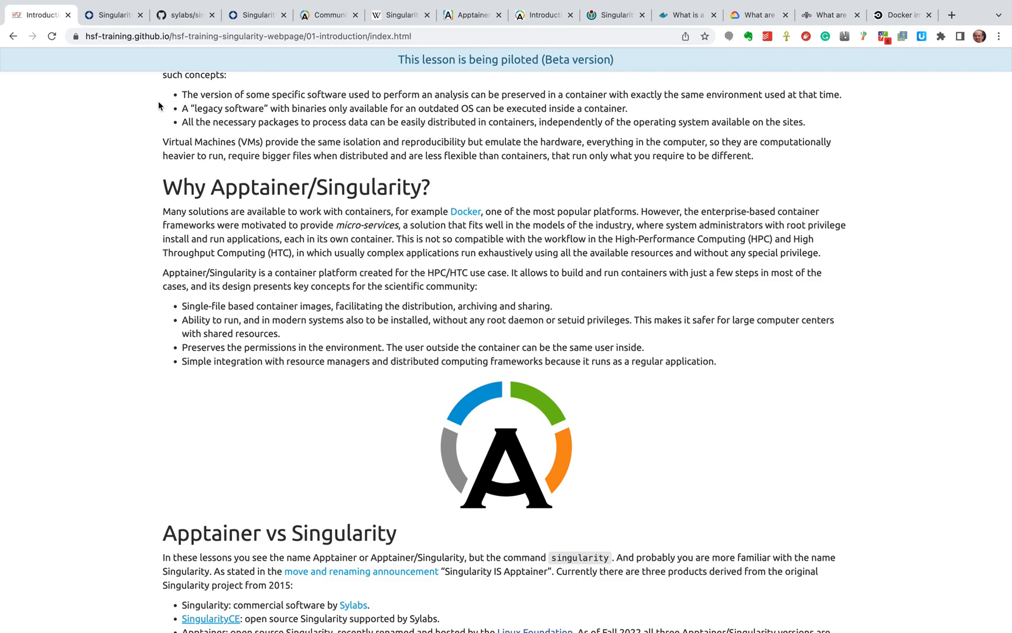
pyautogui.moveTo(184, 95)
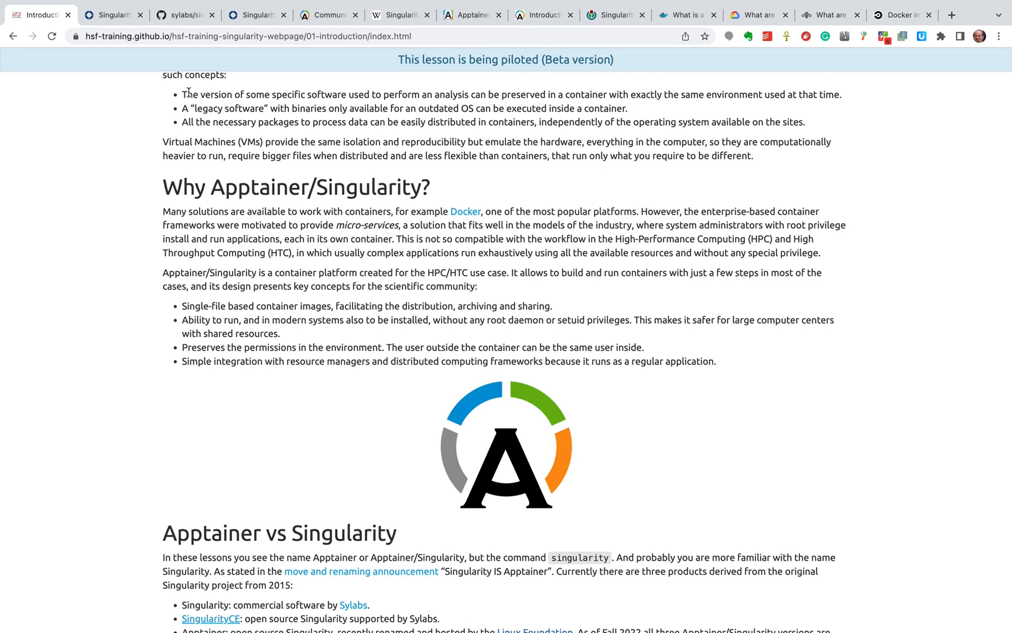
pyautogui.moveTo(376, 53)
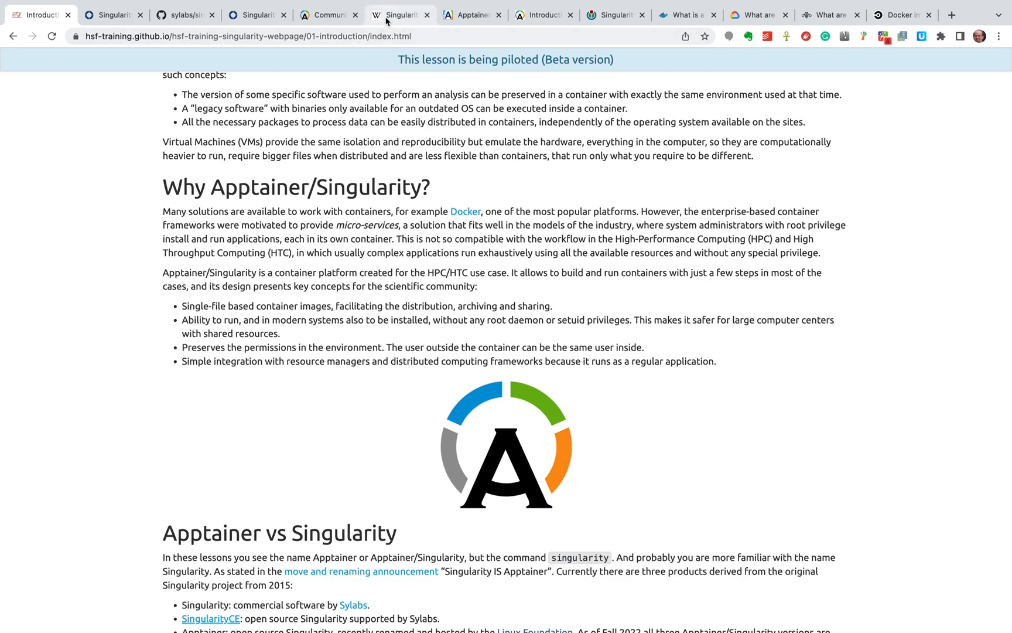
pyautogui.moveTo(400, 14)
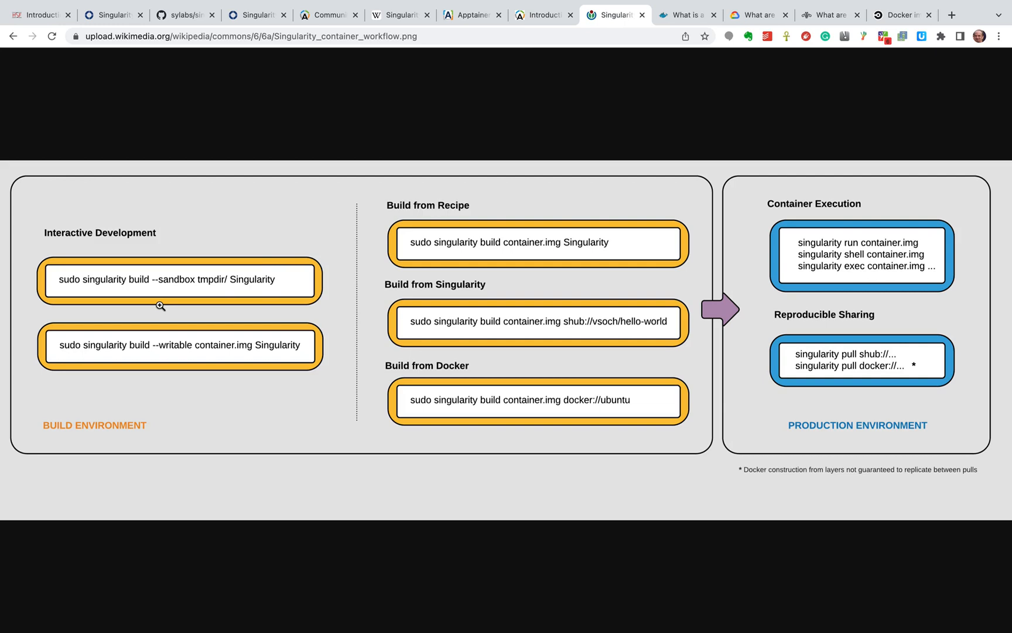
pyautogui.moveTo(305, 212)
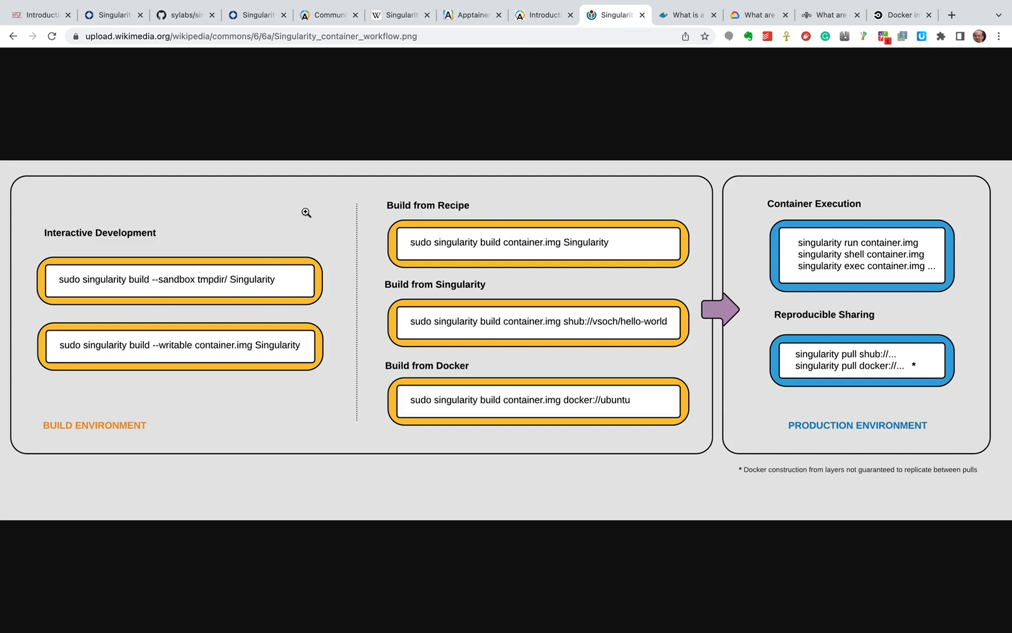
pyautogui.moveTo(431, 215)
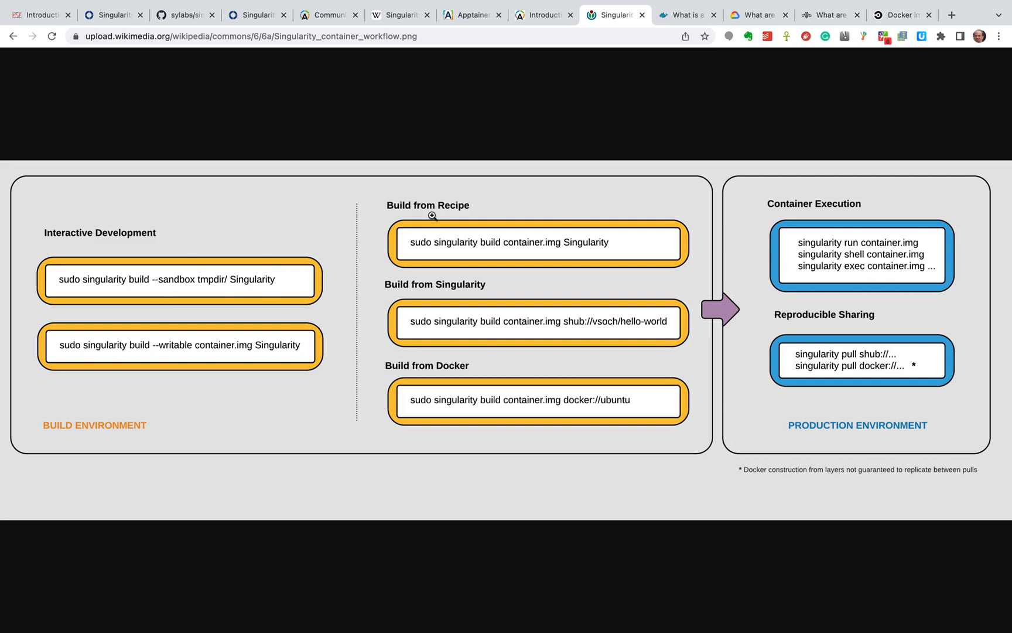
pyautogui.moveTo(441, 195)
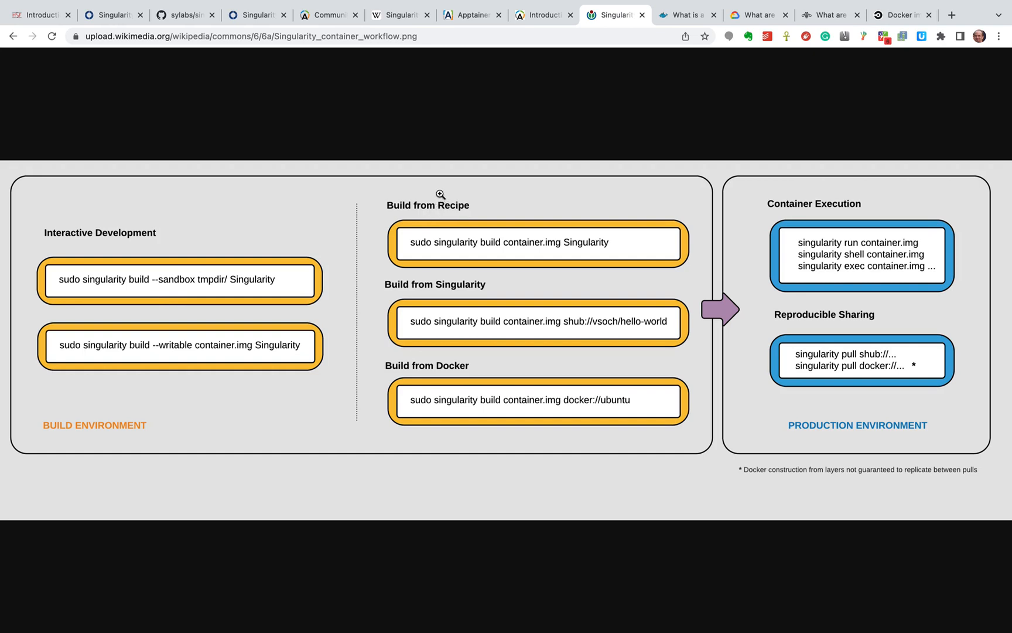
pyautogui.moveTo(553, 182)
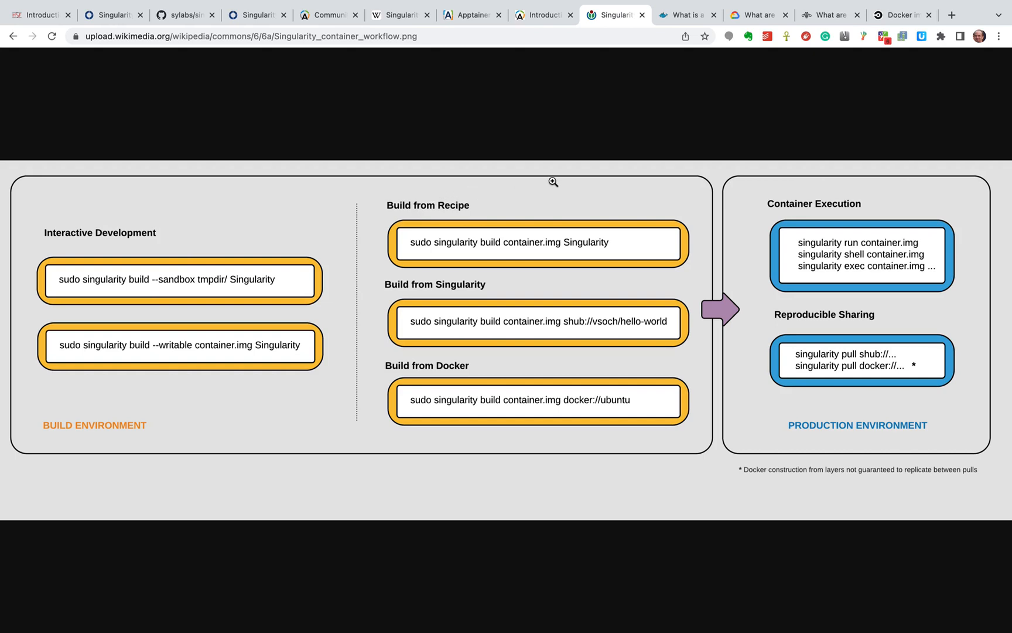
pyautogui.moveTo(760, 217)
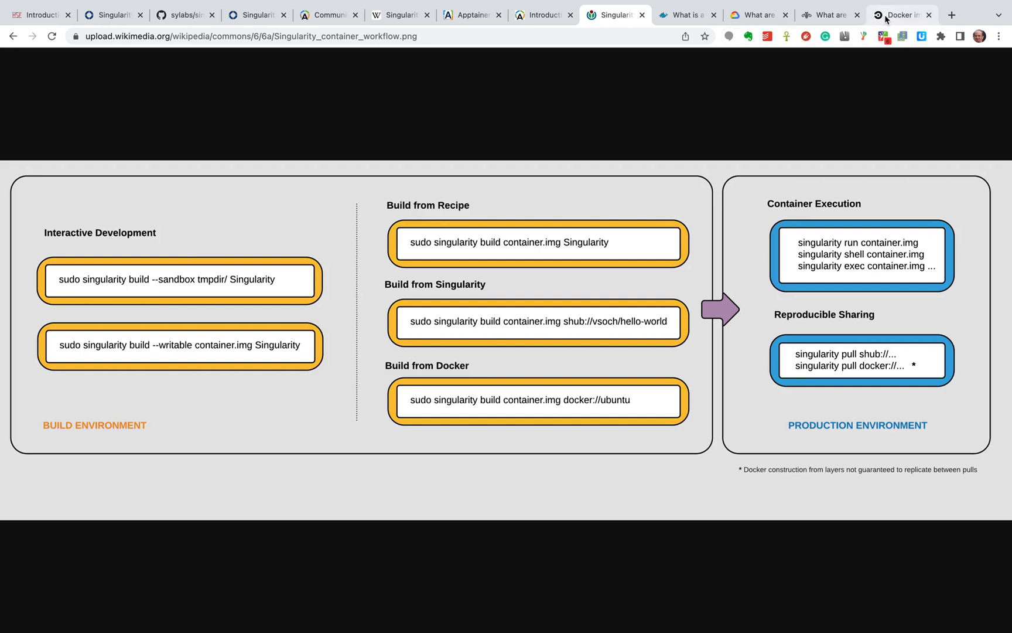
pyautogui.moveTo(900, 14)
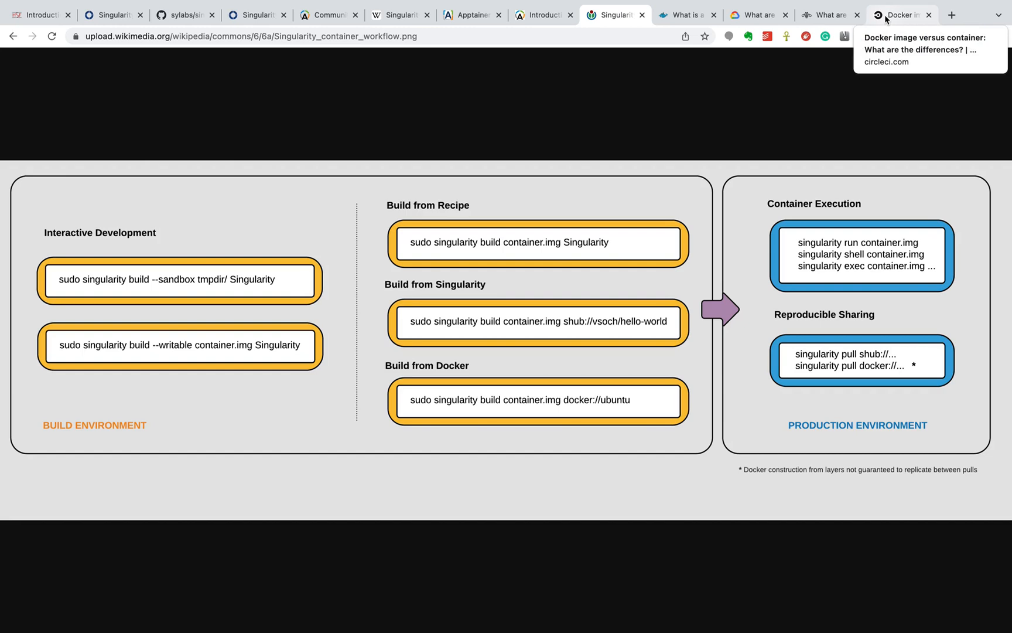
# - Open the CircleCI 'Docker image versus container' article and scroll to its introduction
pyautogui.click(900, 14)
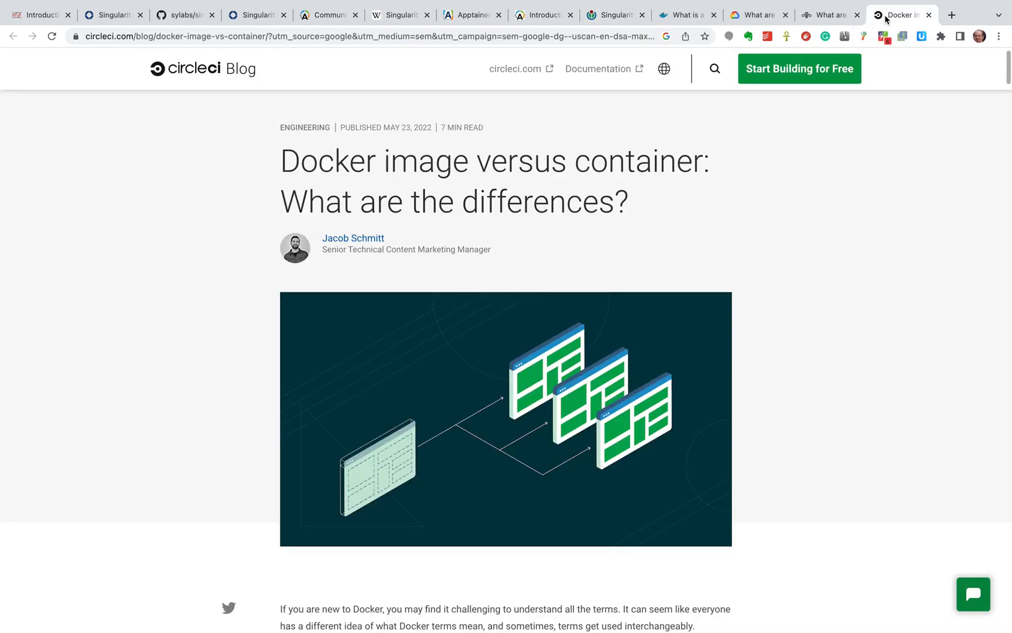
pyautogui.moveTo(807, 172)
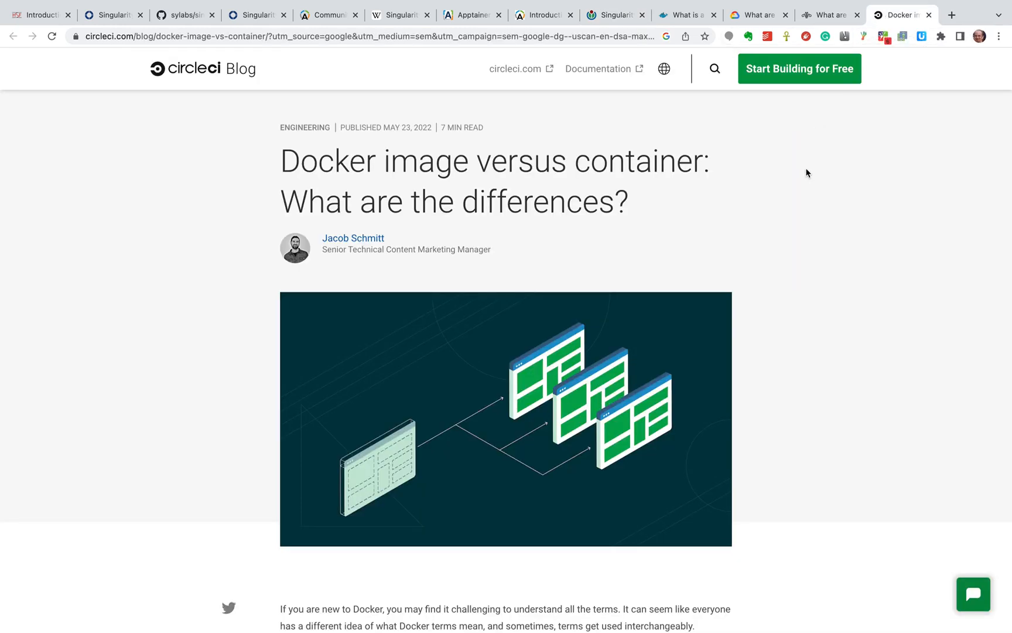
pyautogui.scroll(-3)
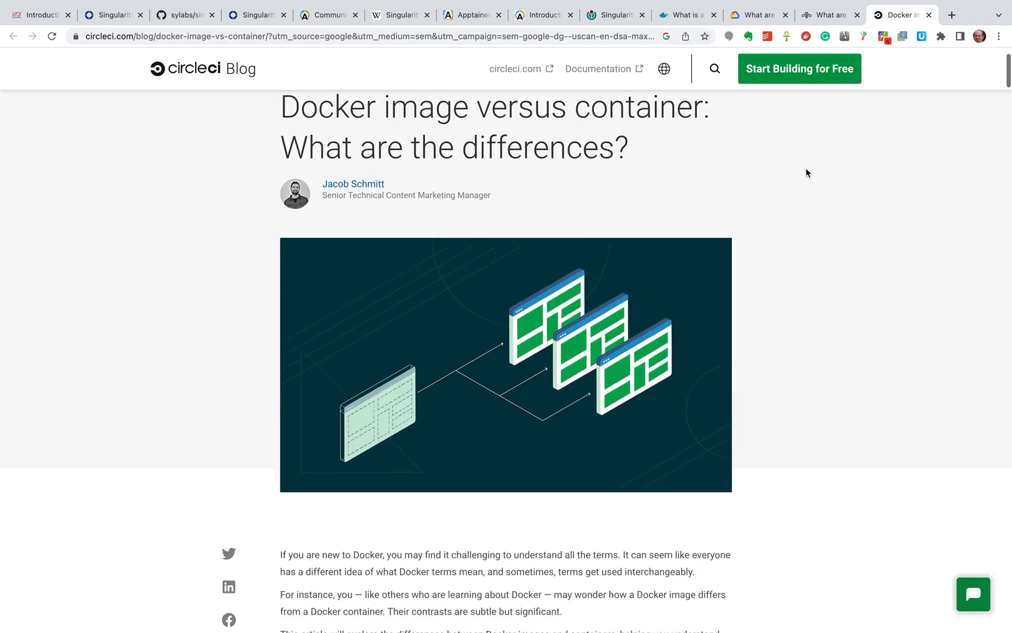
pyautogui.scroll(-3)
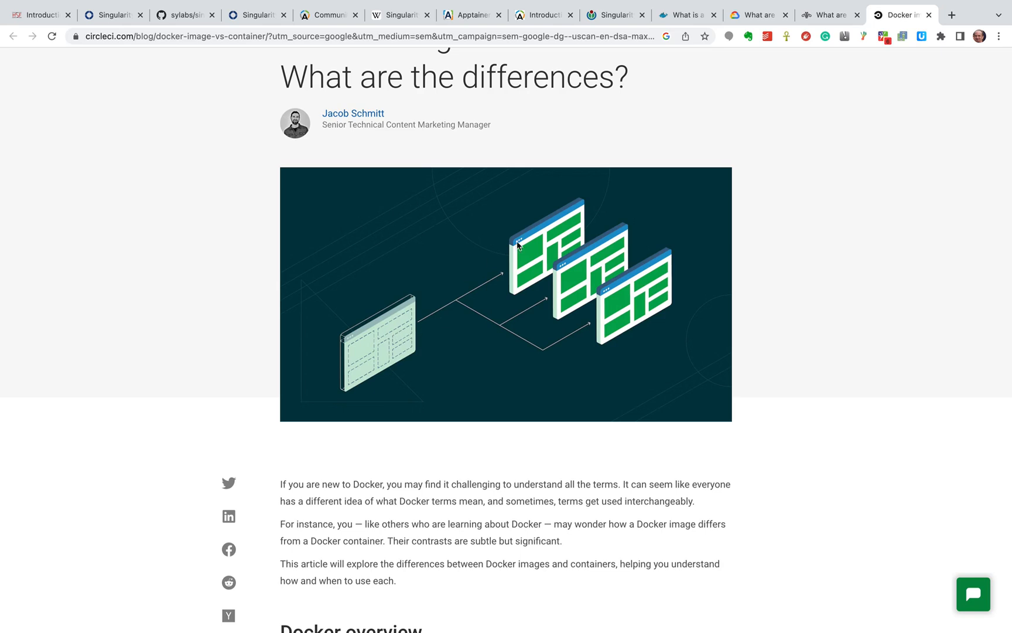
pyautogui.moveTo(595, 327)
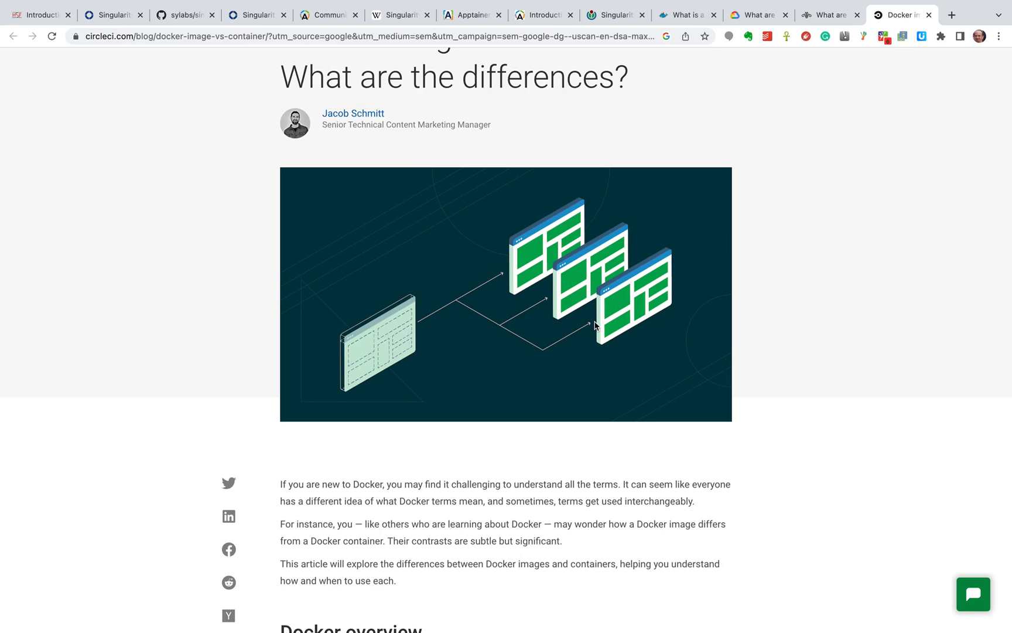
pyautogui.moveTo(581, 313)
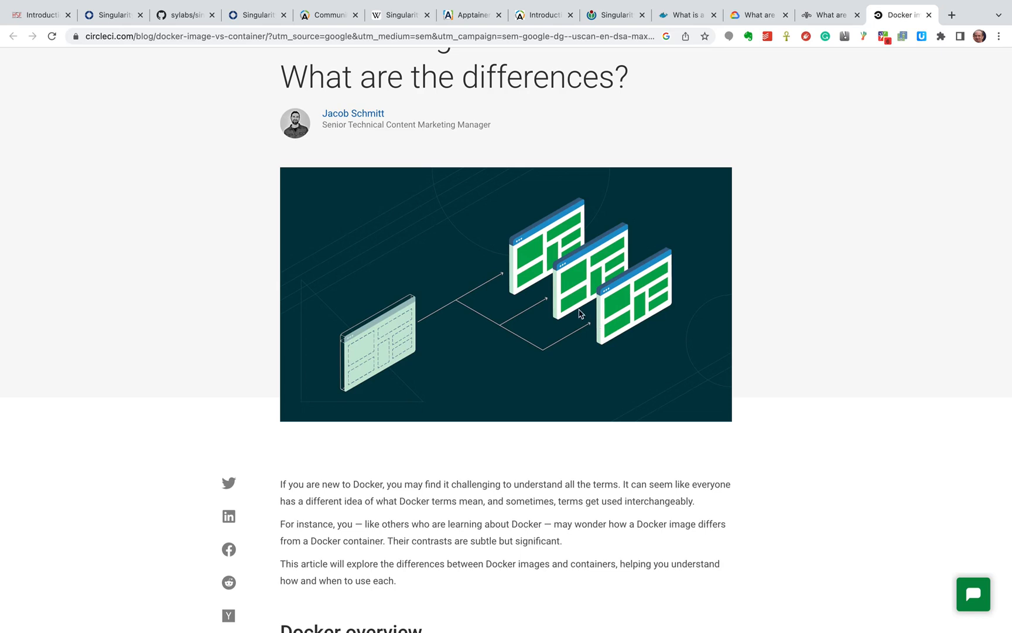
# - Return to the HSF Introduction tab and scroll to Documentation and Key Points
pyautogui.click(39, 14)
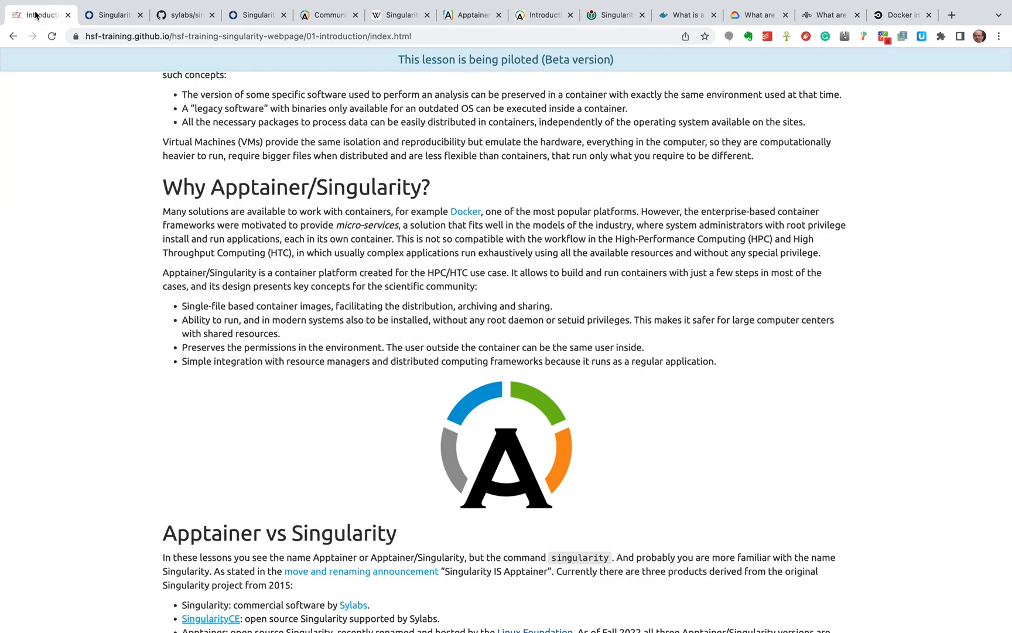
pyautogui.moveTo(69, 89)
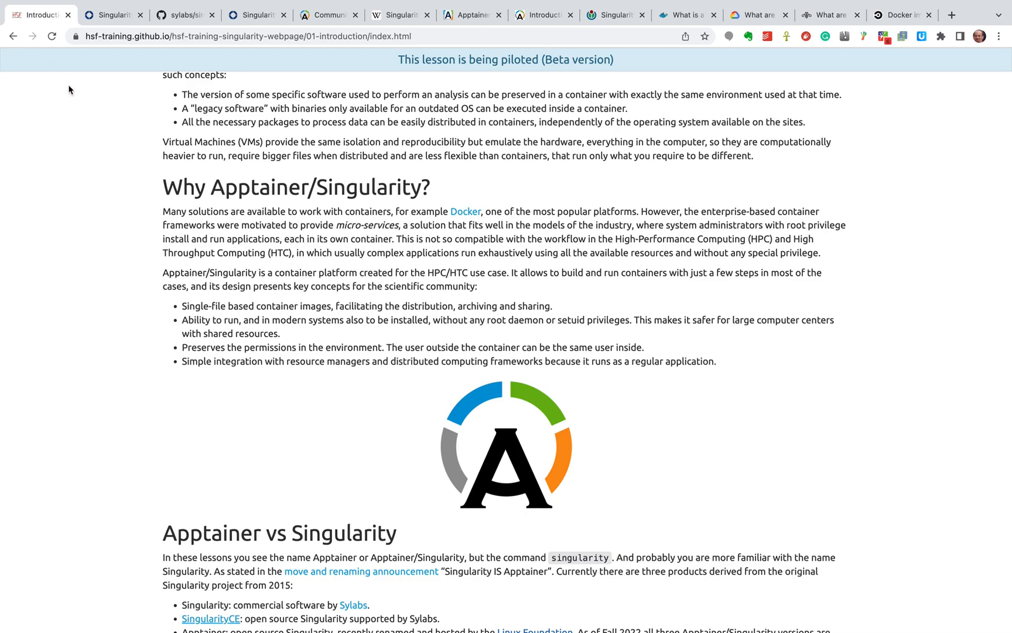
pyautogui.scroll(-3)
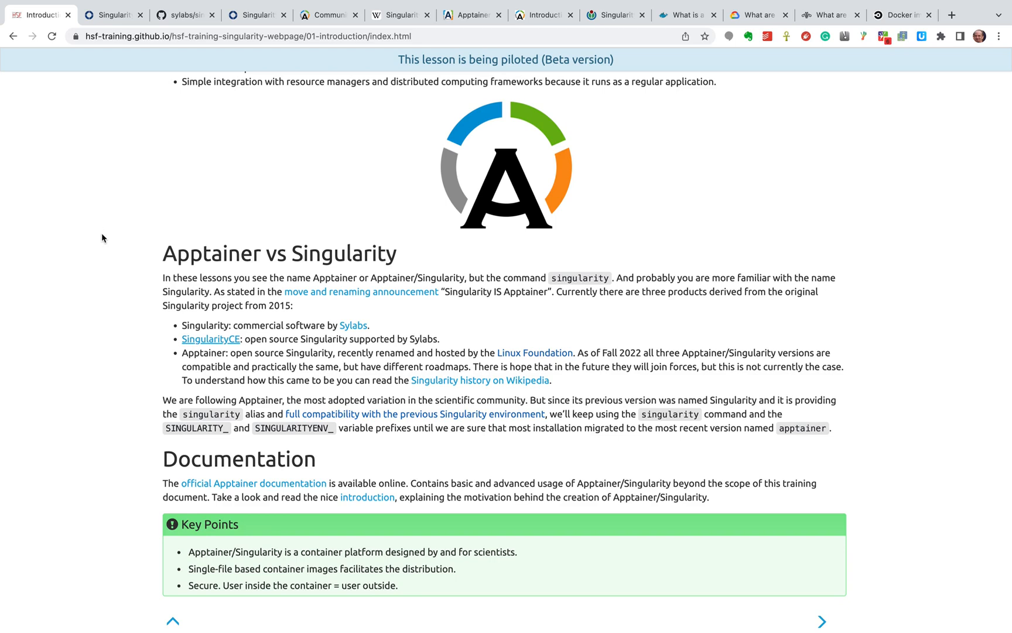
pyautogui.moveTo(183, 272)
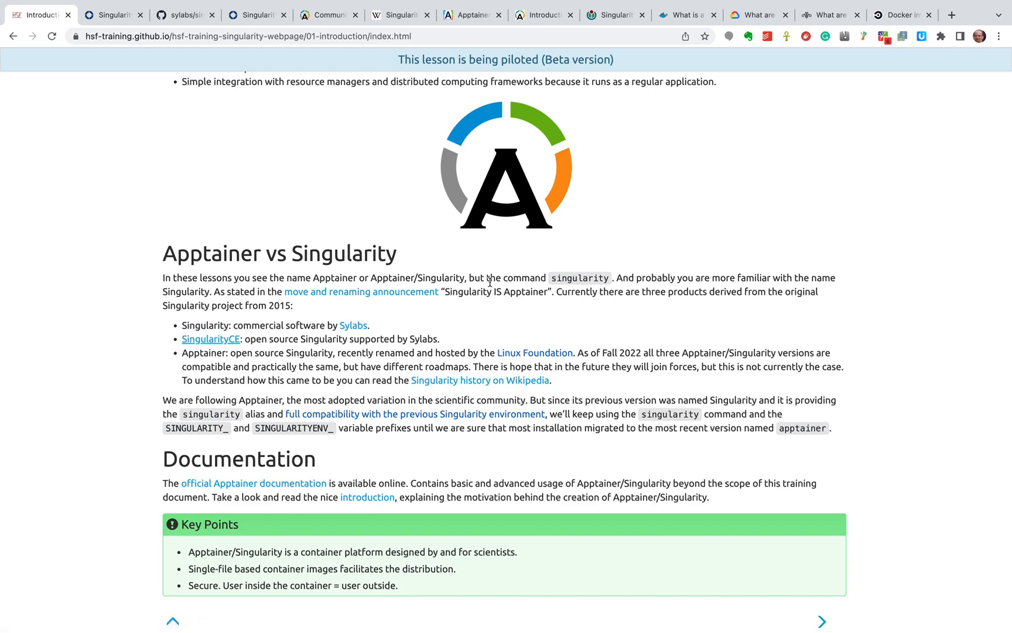
pyautogui.moveTo(571, 280)
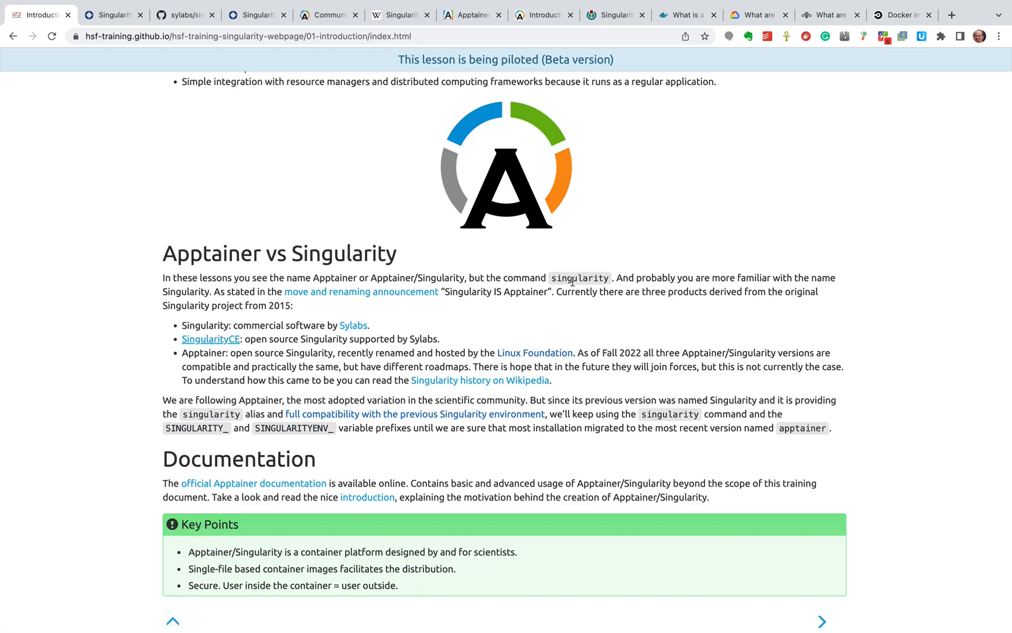
pyautogui.moveTo(621, 277)
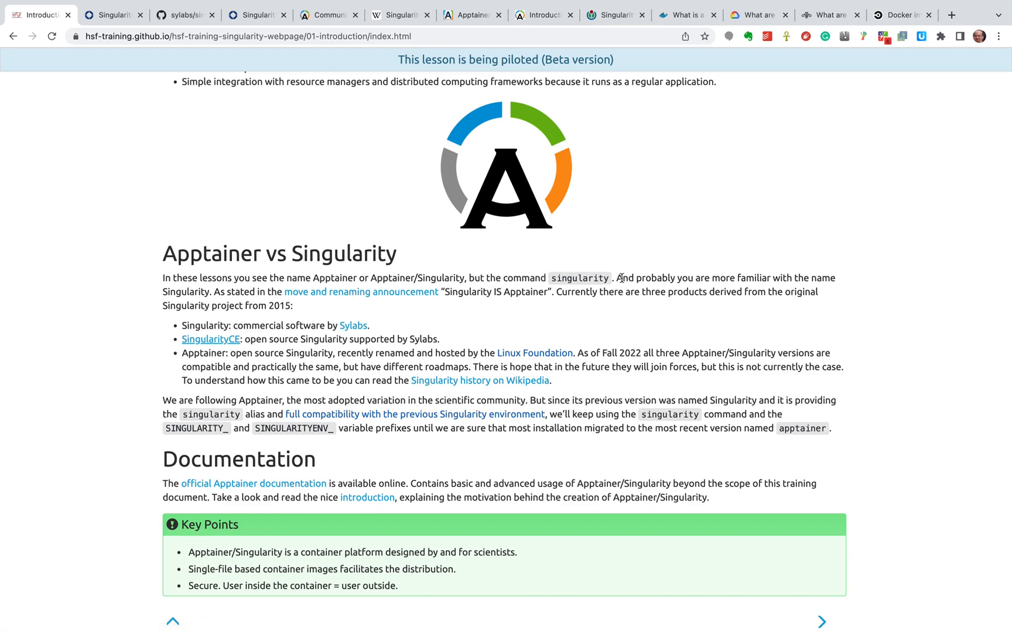
pyautogui.moveTo(545, 305)
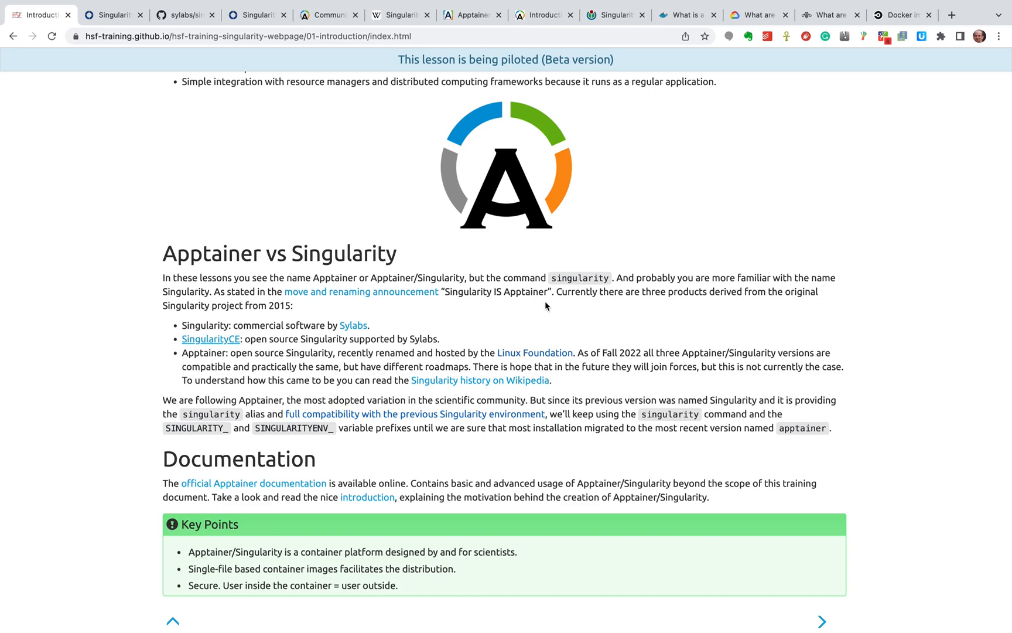
pyautogui.moveTo(534, 308)
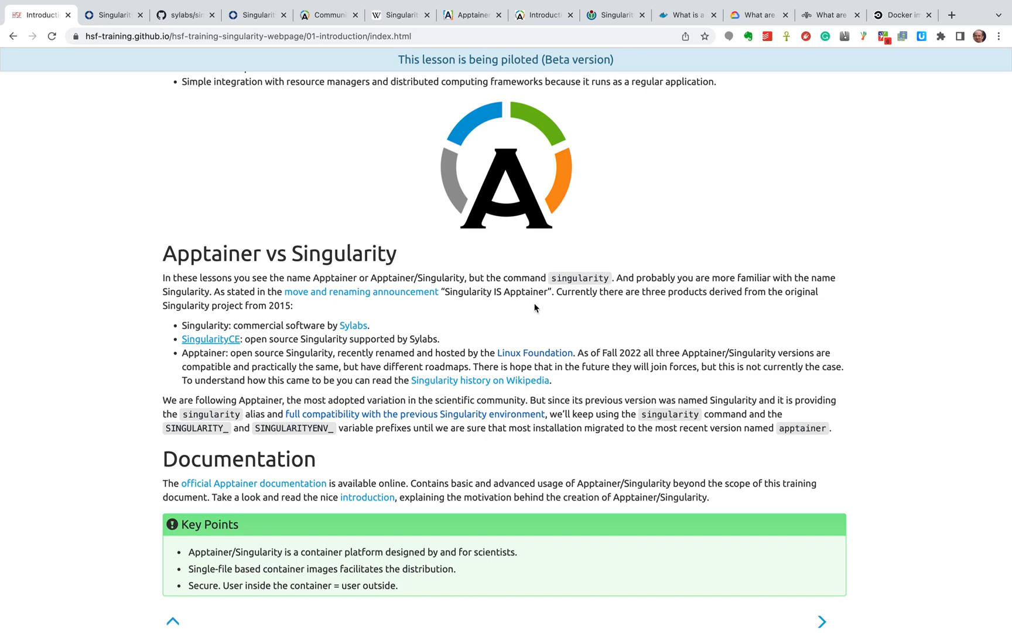
pyautogui.moveTo(239, 293)
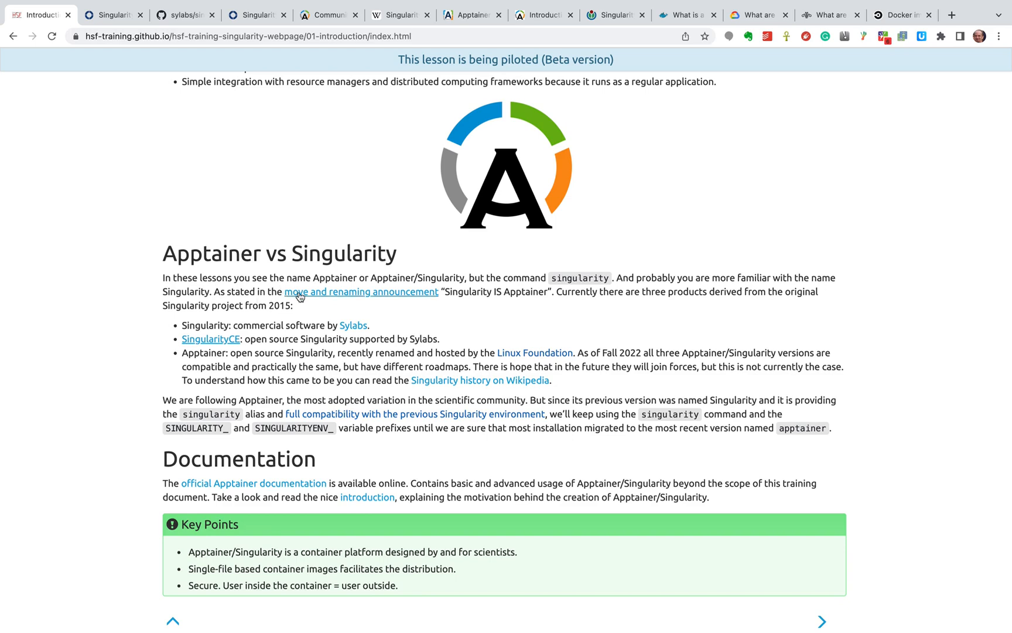
pyautogui.moveTo(437, 301)
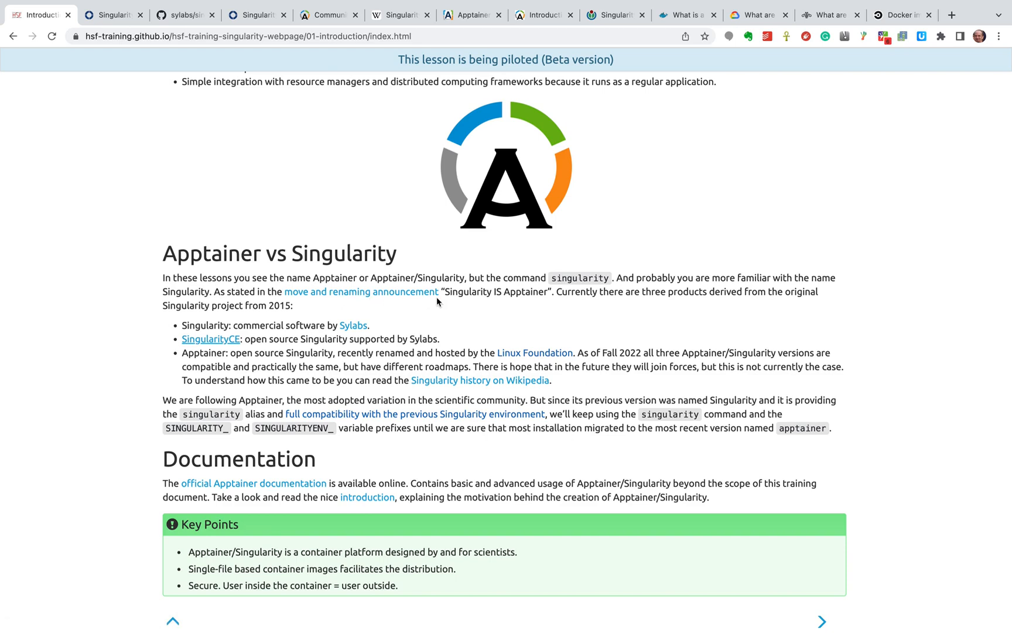
pyautogui.moveTo(538, 294)
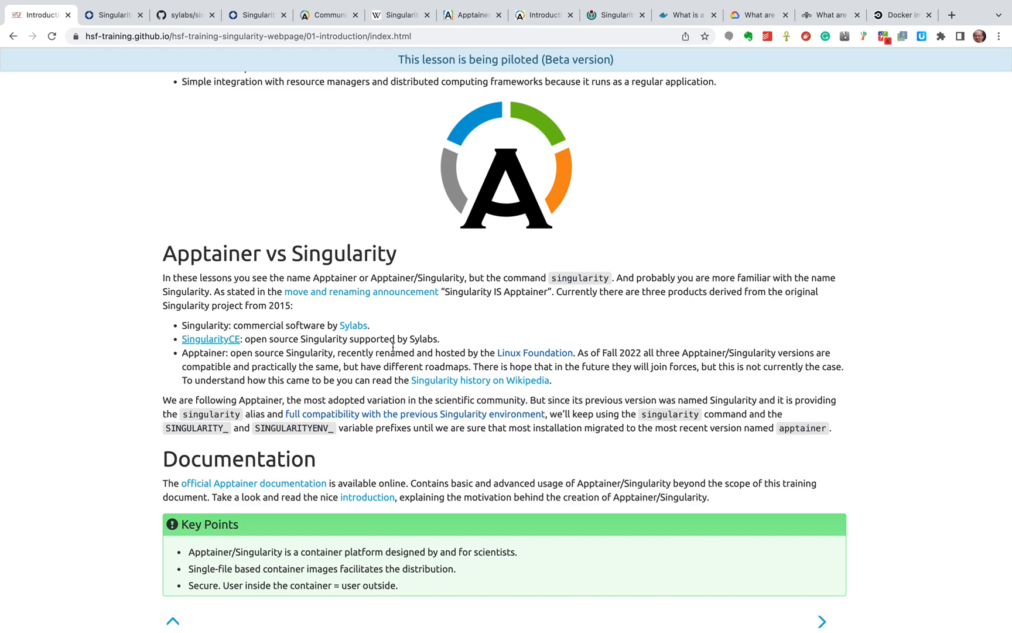
pyautogui.moveTo(283, 350)
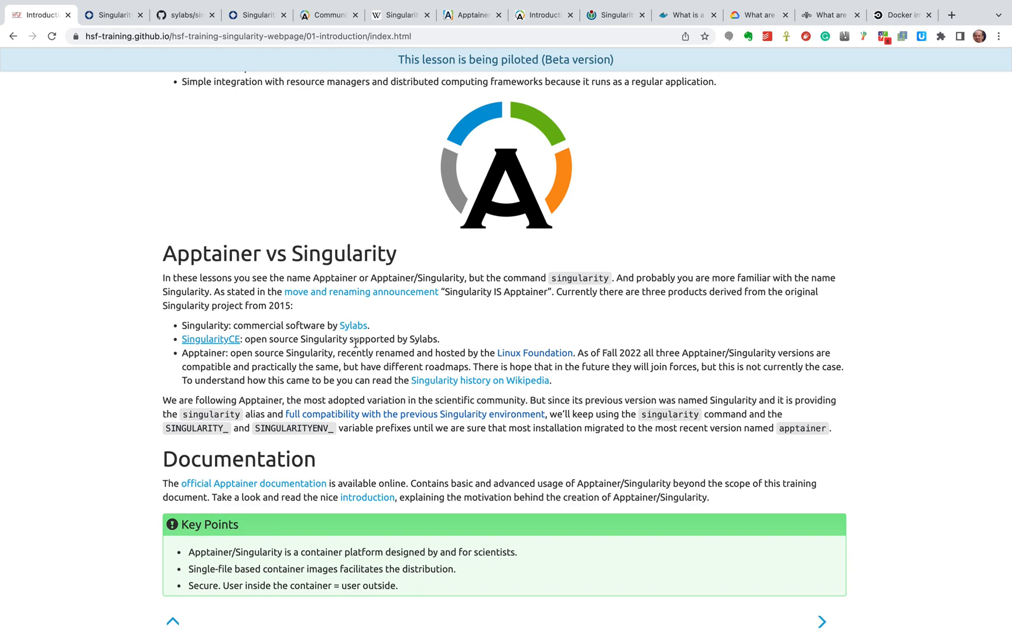
pyautogui.moveTo(394, 342)
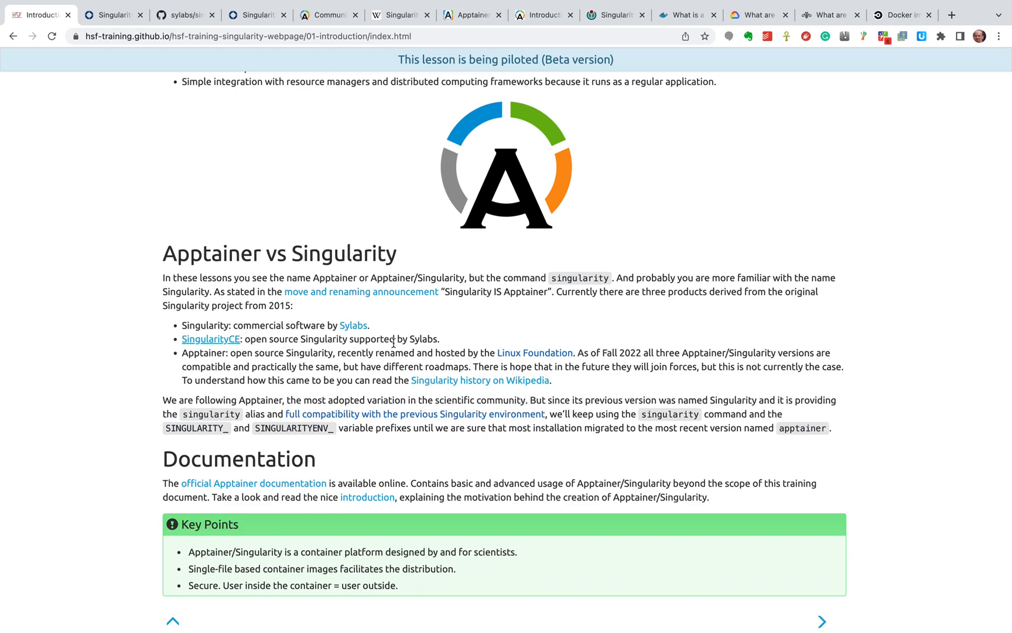
pyautogui.moveTo(255, 361)
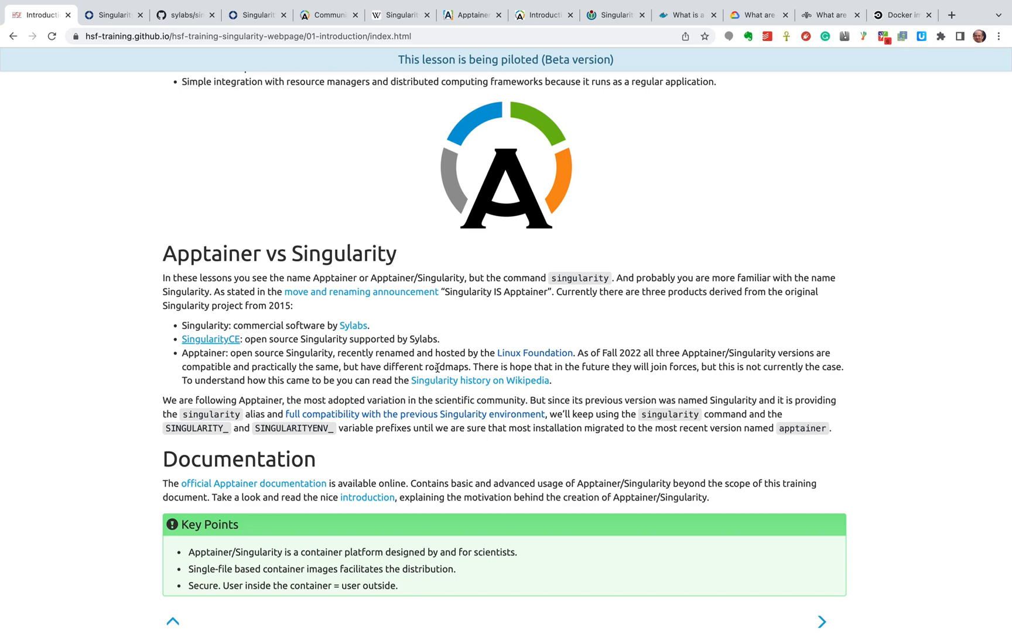
pyautogui.moveTo(346, 378)
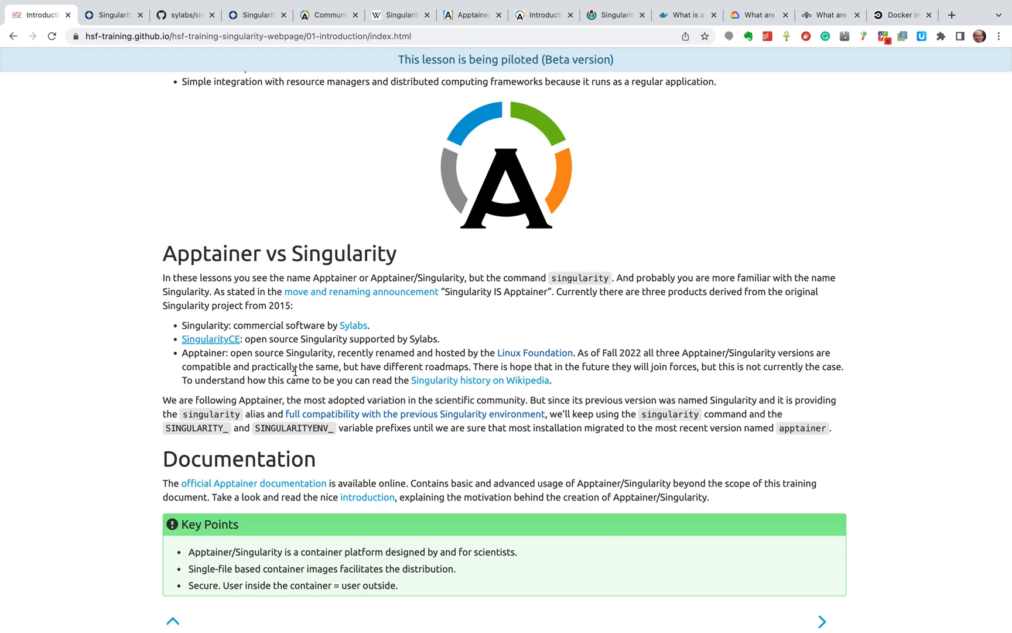
pyautogui.moveTo(259, 380)
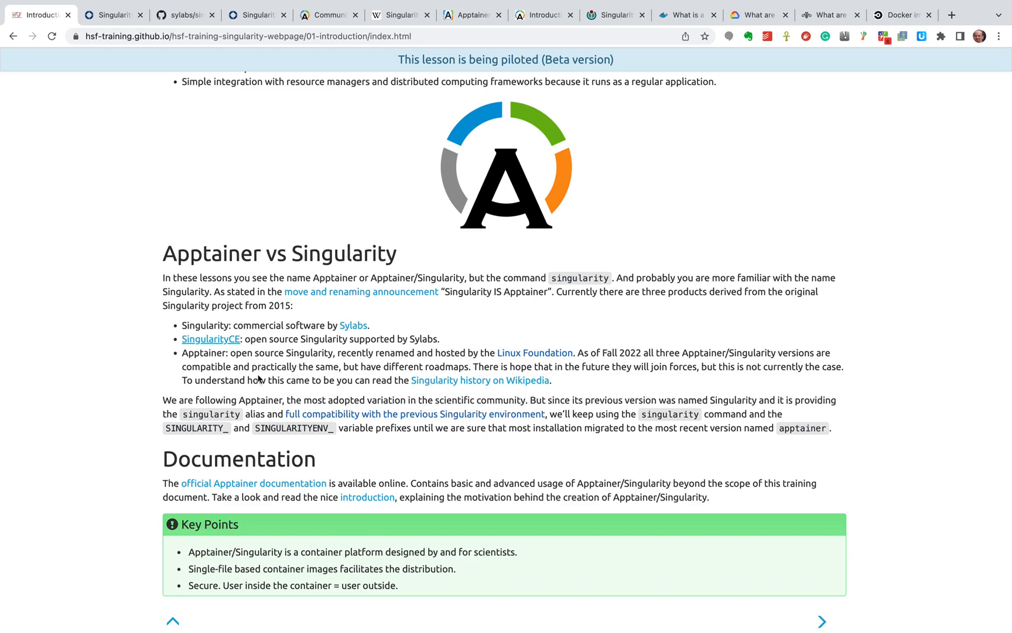
pyautogui.moveTo(232, 381)
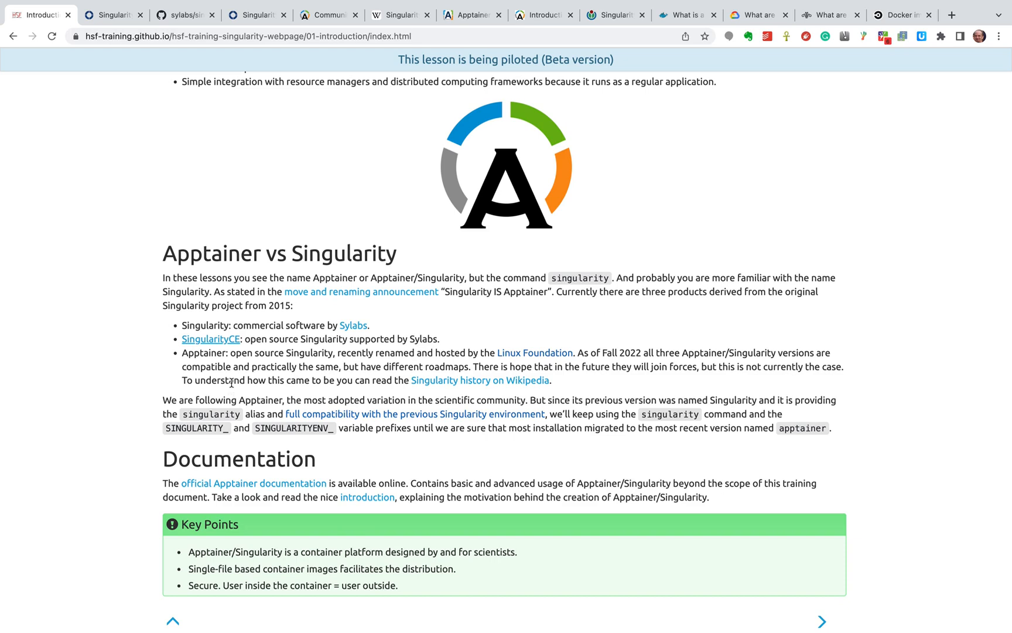
pyautogui.moveTo(242, 381)
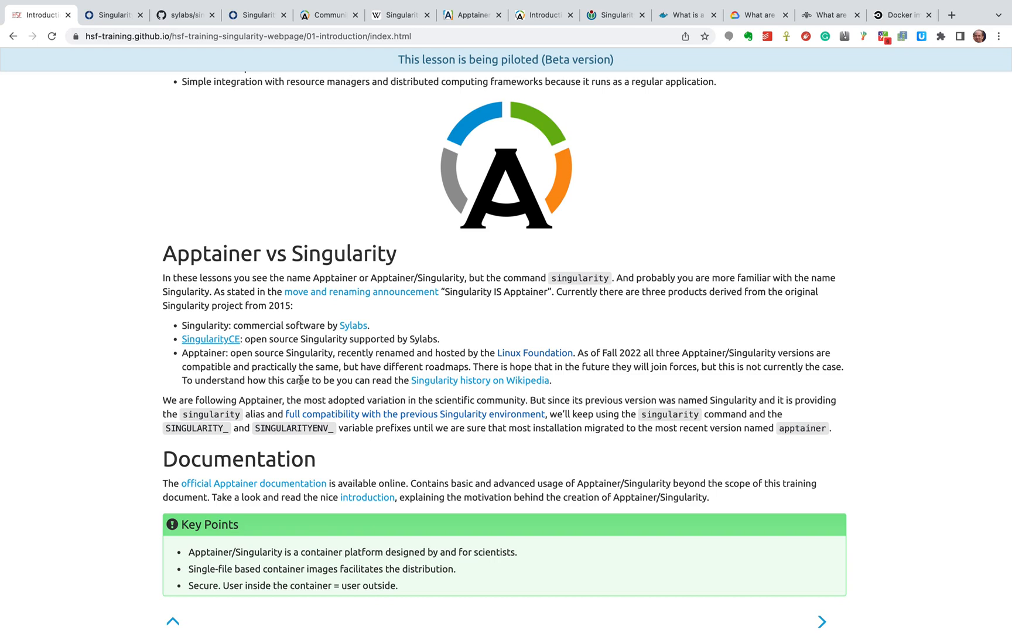
pyautogui.moveTo(394, 397)
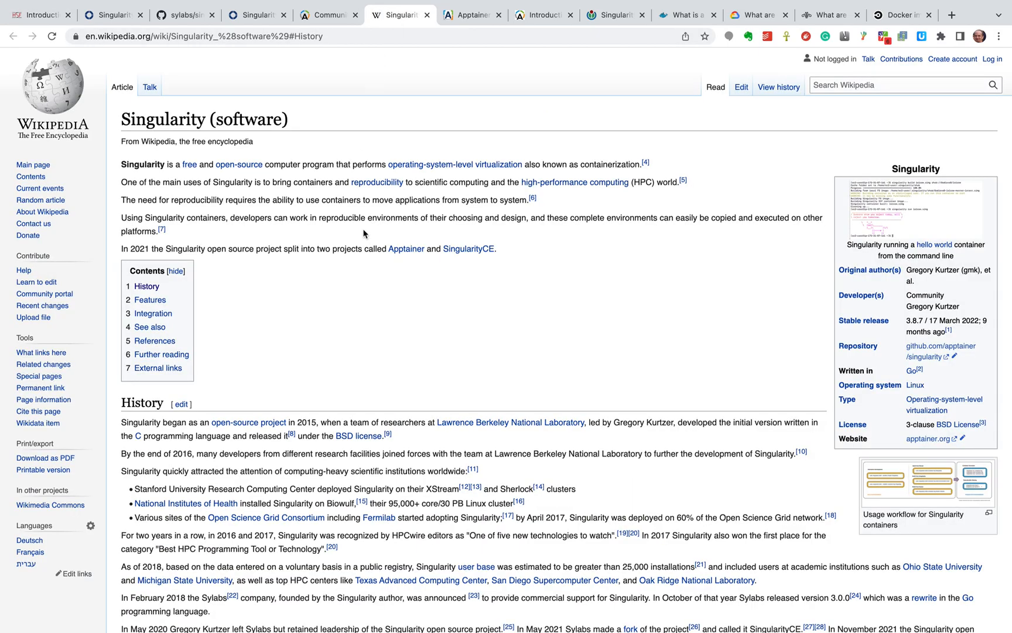
# - Scroll through the rest of the Wikipedia history, then return to the HSF Introduction tab
pyautogui.scroll(-3)
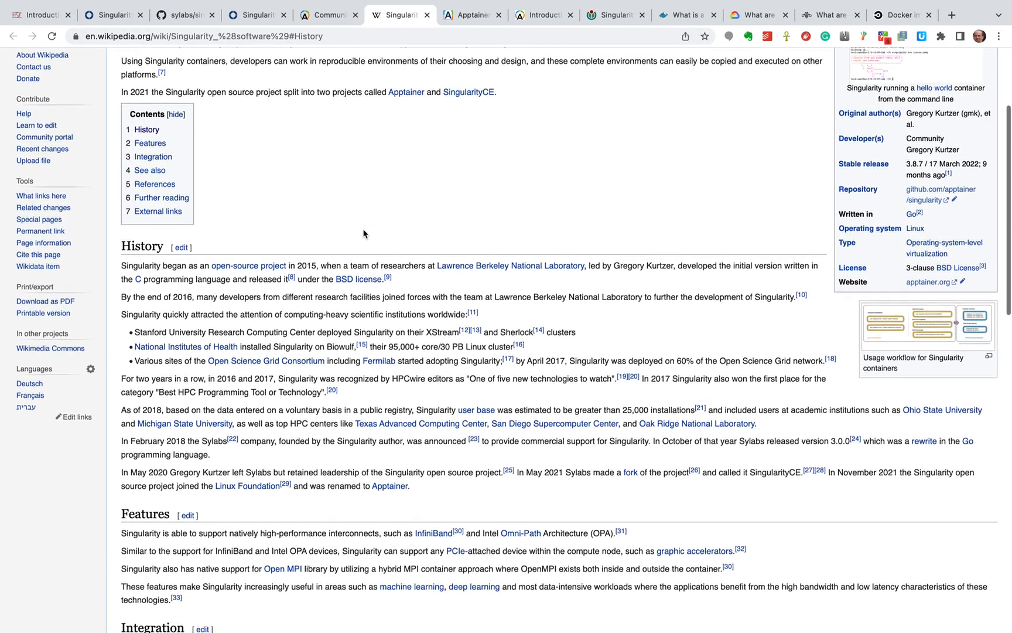
pyautogui.scroll(-3)
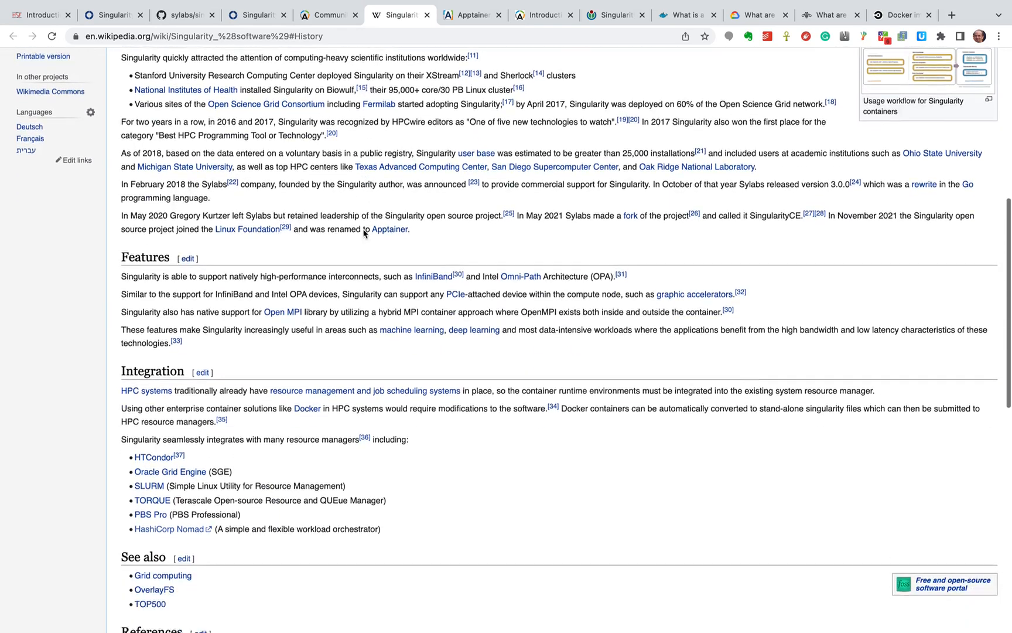
pyautogui.scroll(-3)
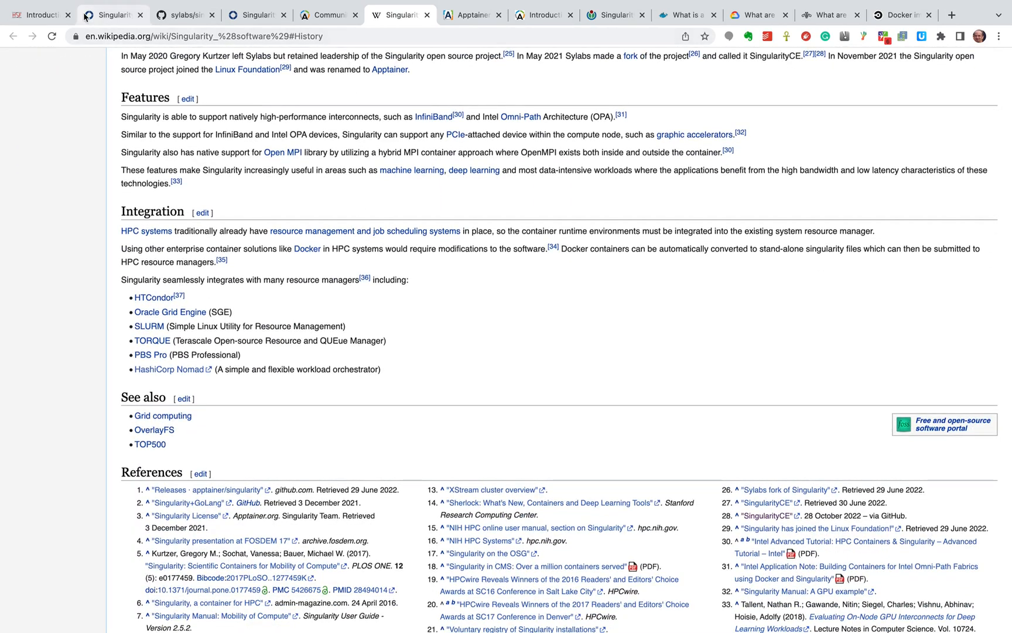
pyautogui.click(37, 14)
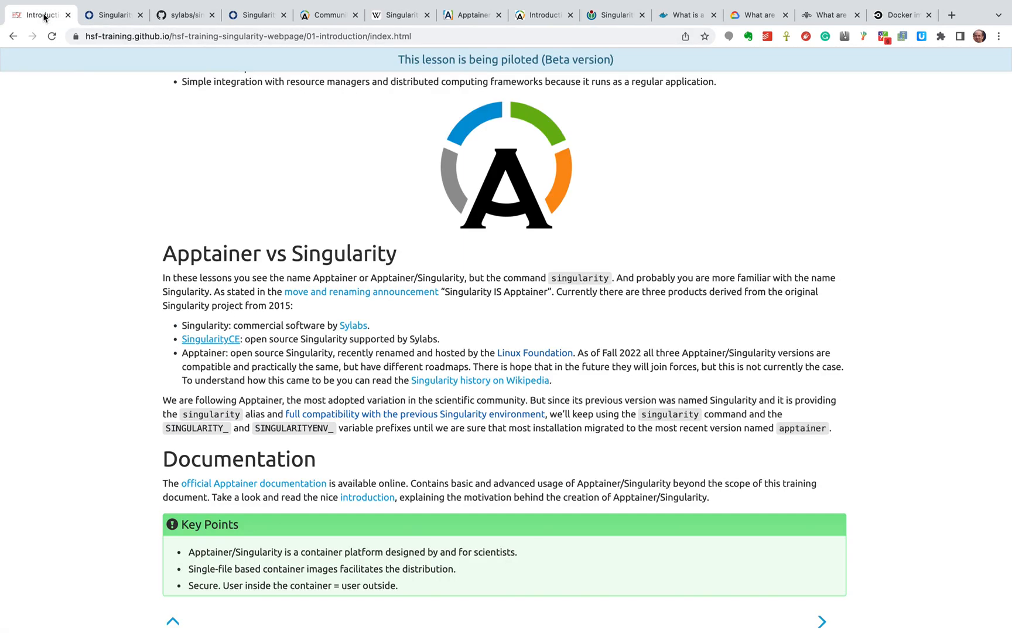
pyautogui.moveTo(166, 395)
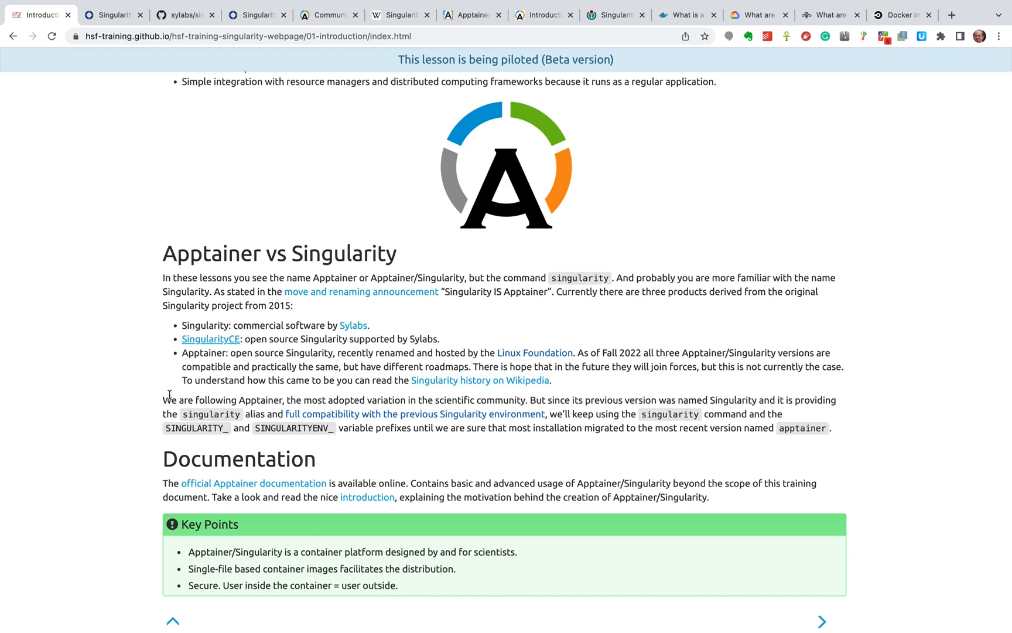
pyautogui.moveTo(234, 414)
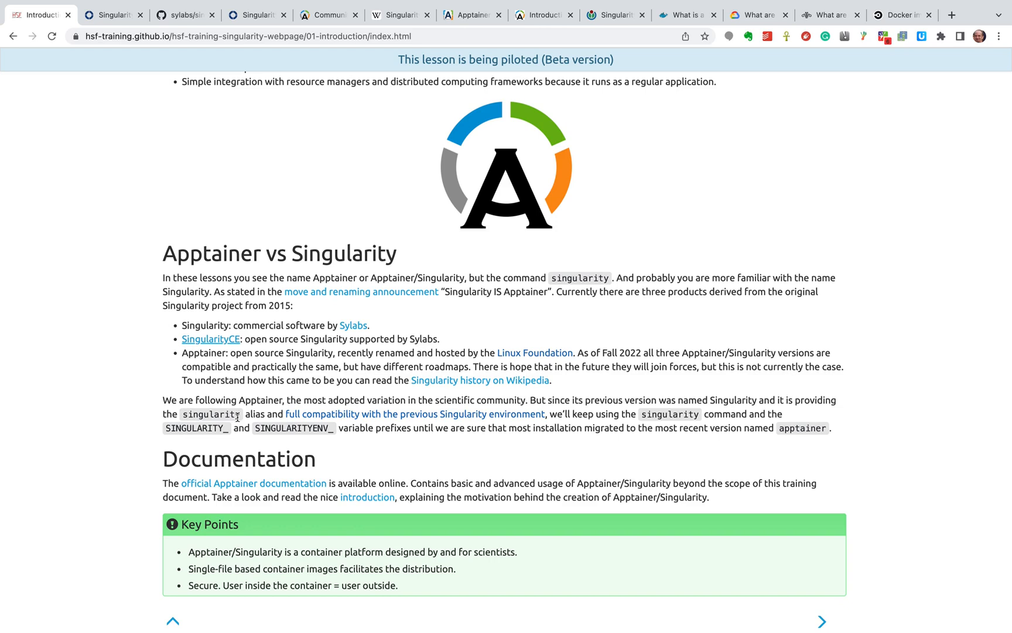
pyautogui.moveTo(259, 422)
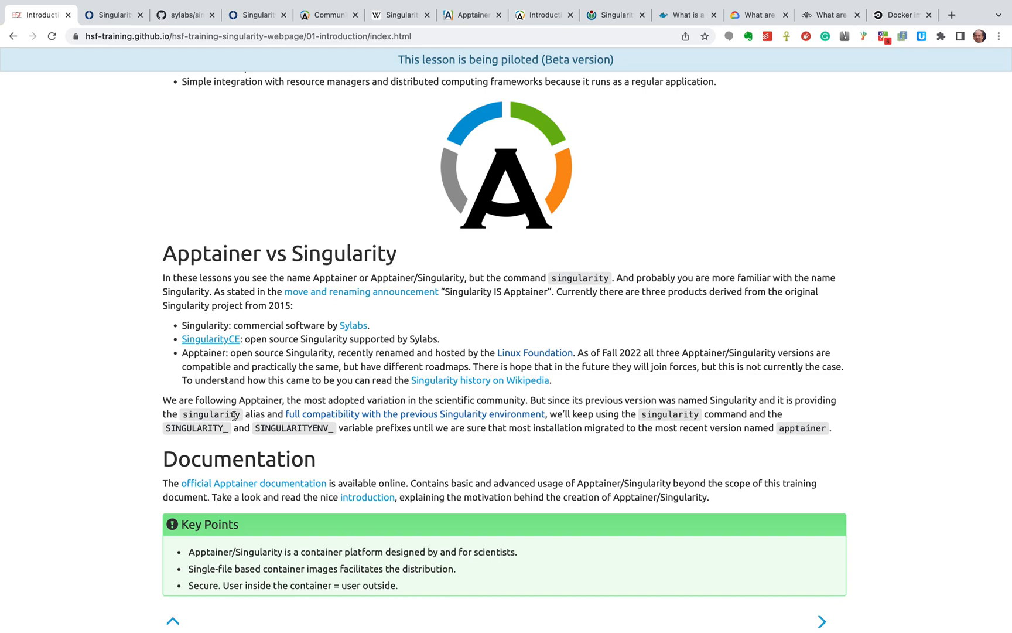
pyautogui.moveTo(162, 439)
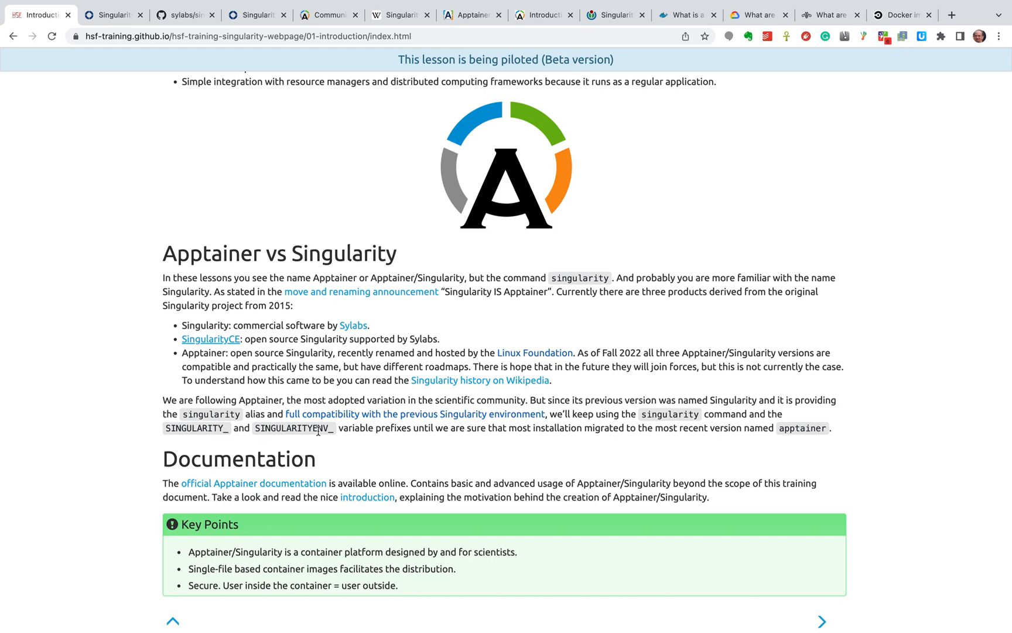
pyautogui.moveTo(354, 438)
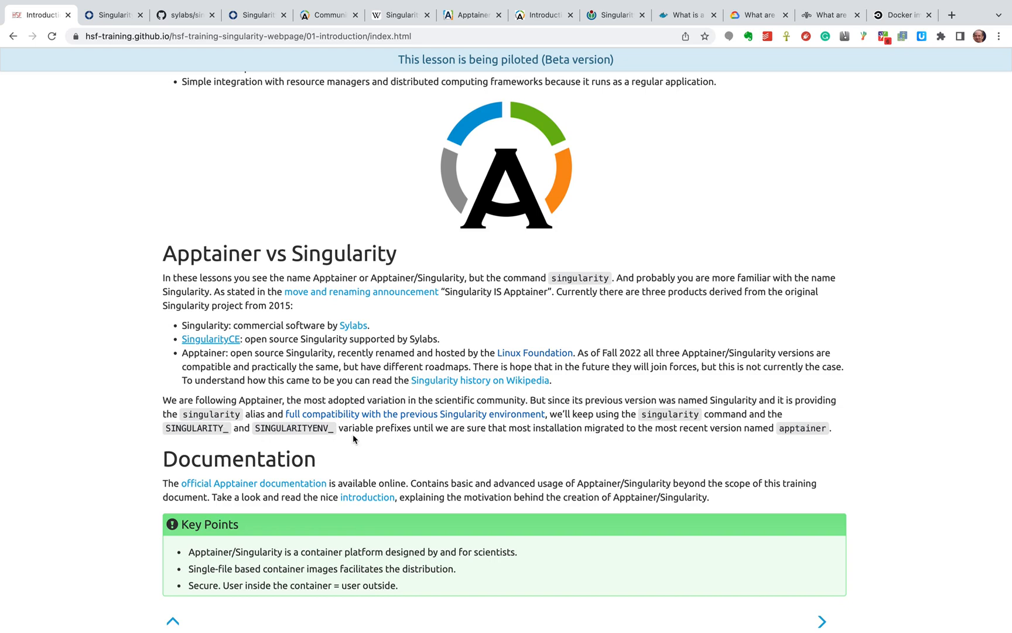
pyautogui.moveTo(268, 475)
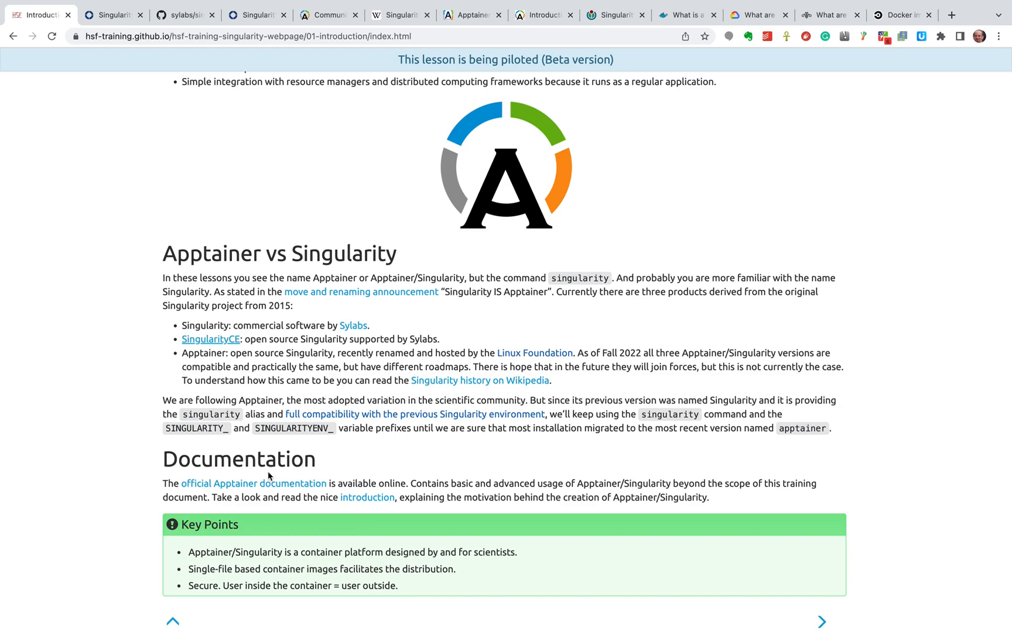
pyautogui.moveTo(220, 463)
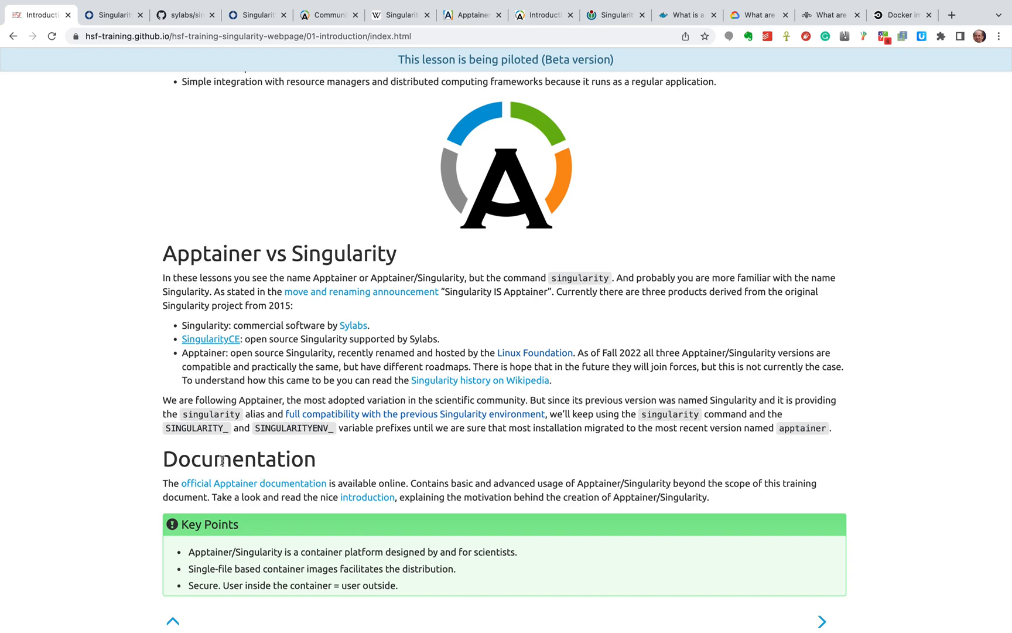
pyautogui.moveTo(279, 448)
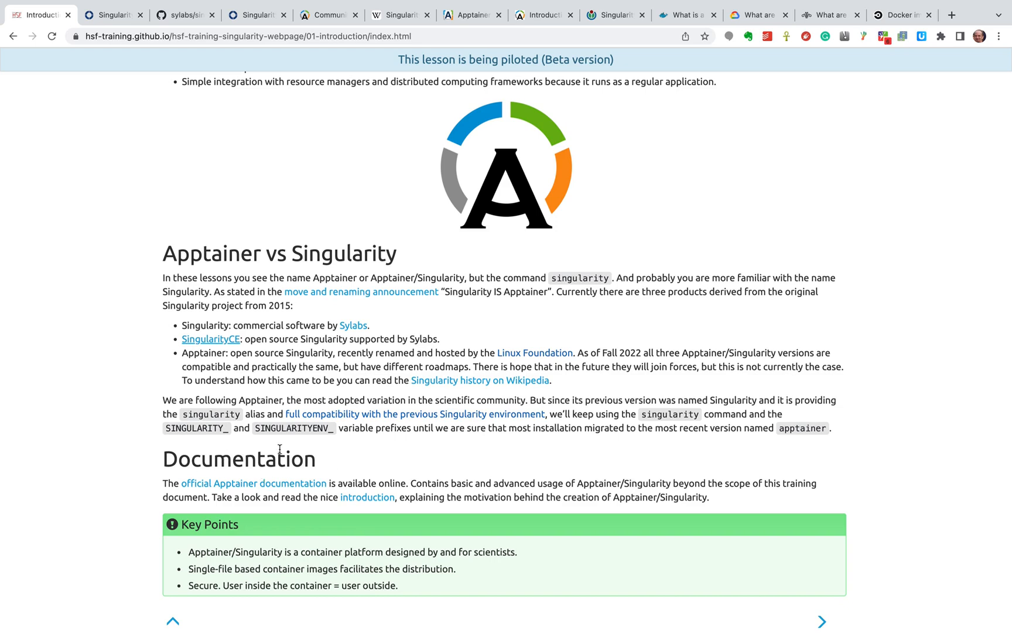
pyautogui.moveTo(331, 448)
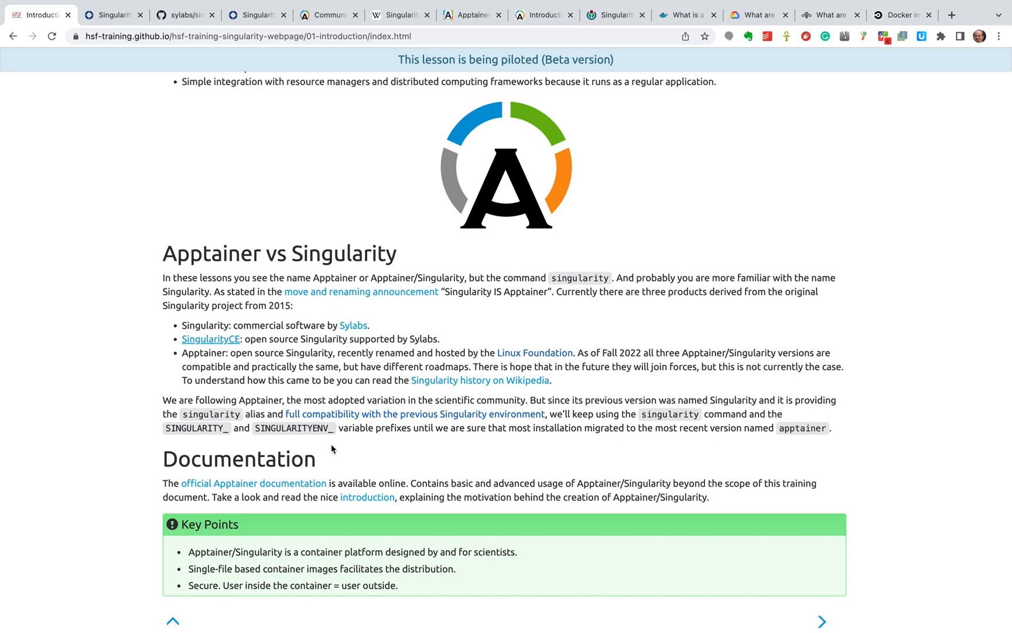
pyautogui.moveTo(372, 441)
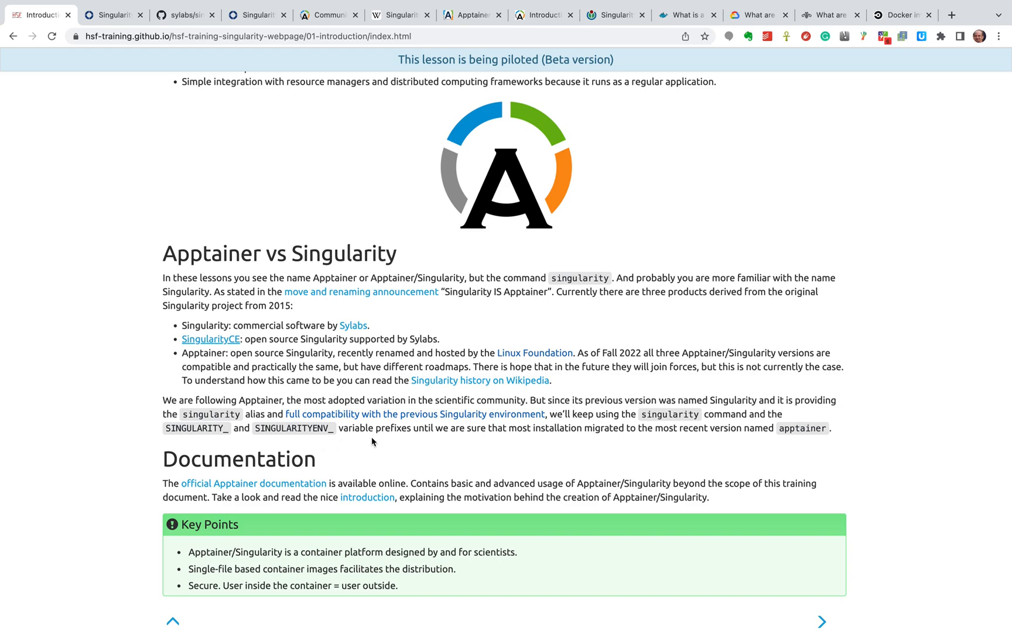
pyautogui.moveTo(179, 437)
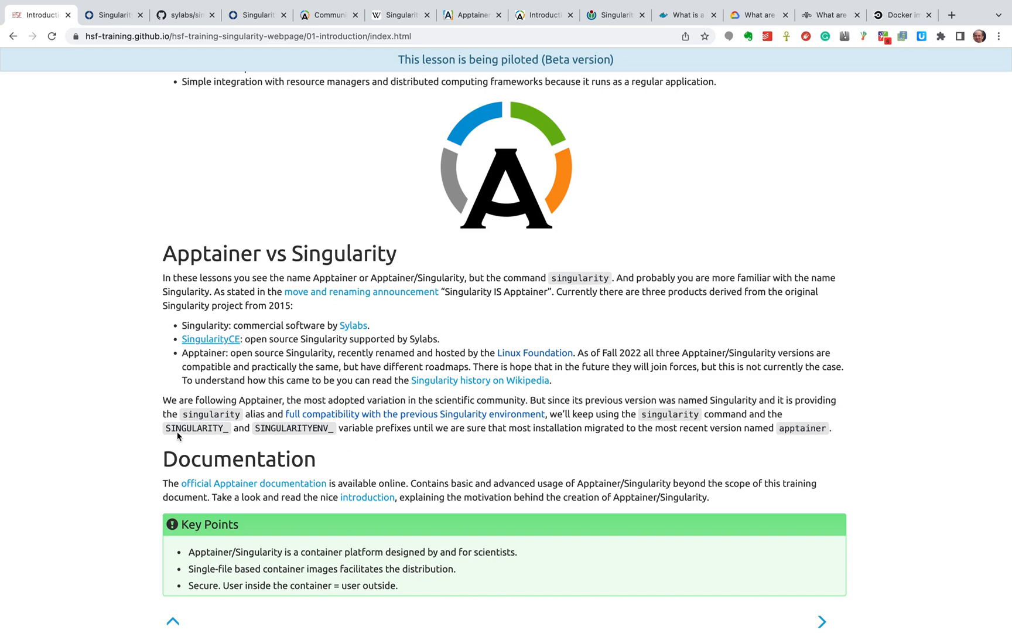
pyautogui.moveTo(333, 440)
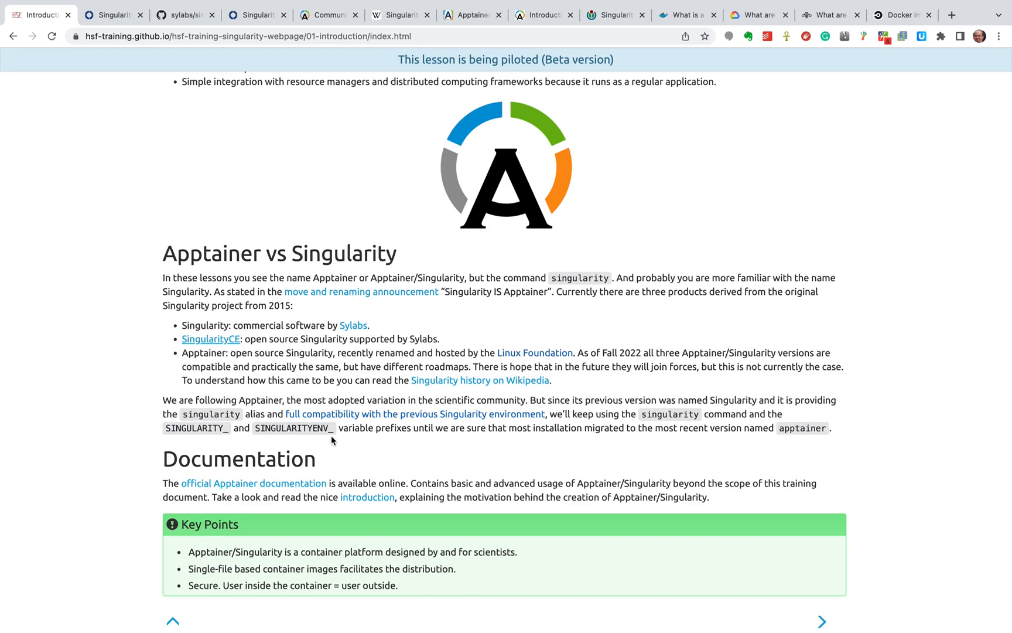
pyautogui.moveTo(417, 422)
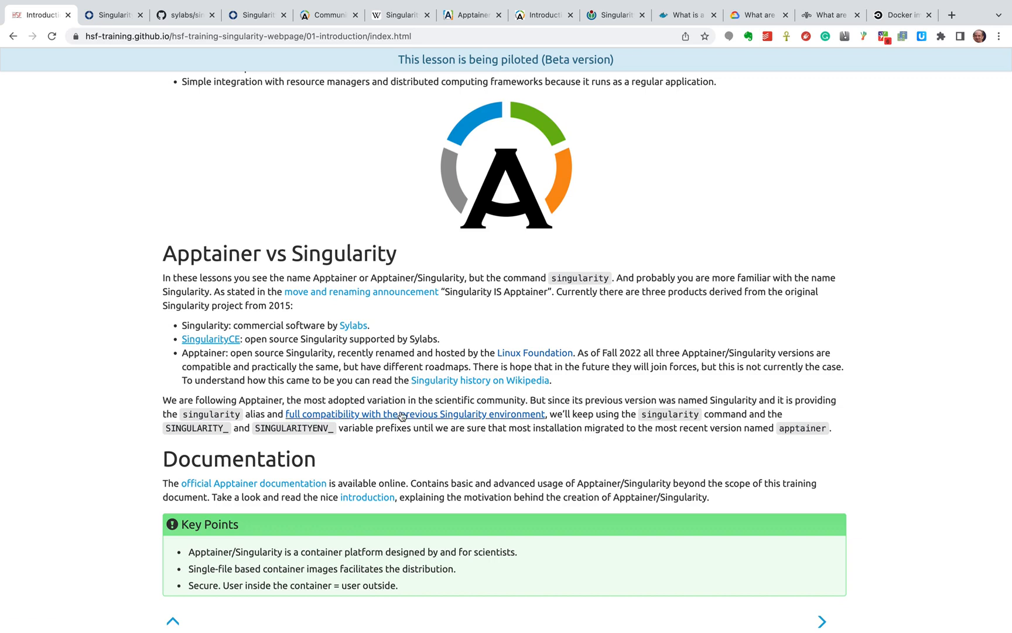
pyautogui.moveTo(248, 433)
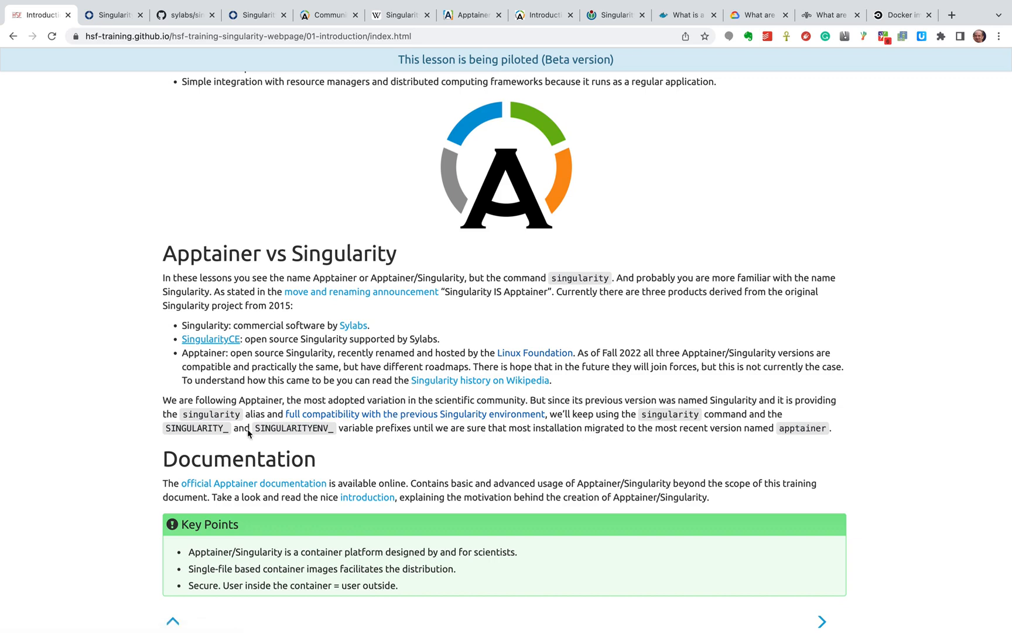
pyautogui.moveTo(299, 442)
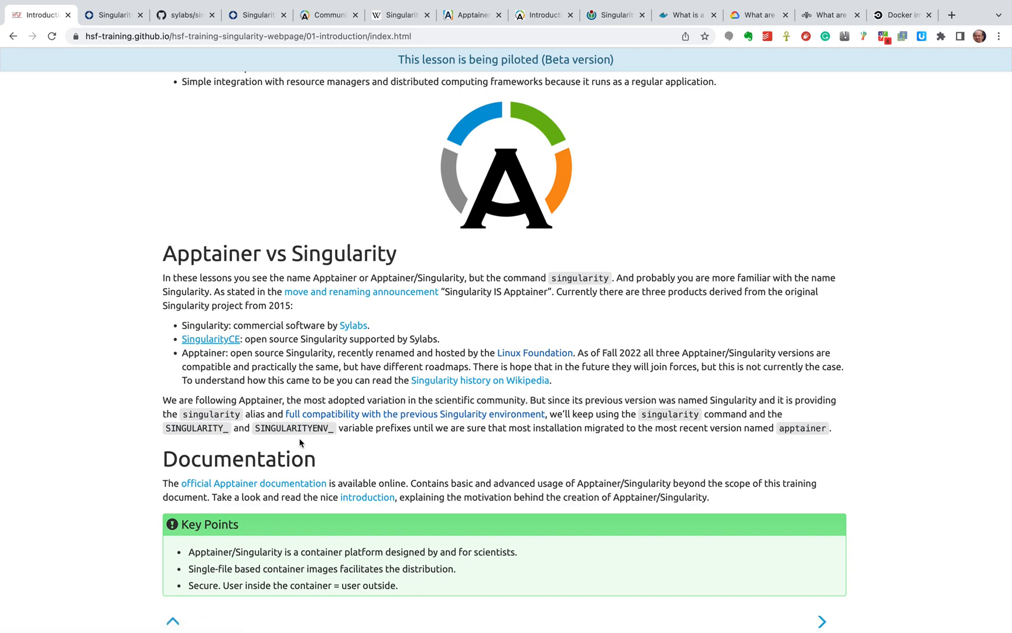
pyautogui.moveTo(342, 448)
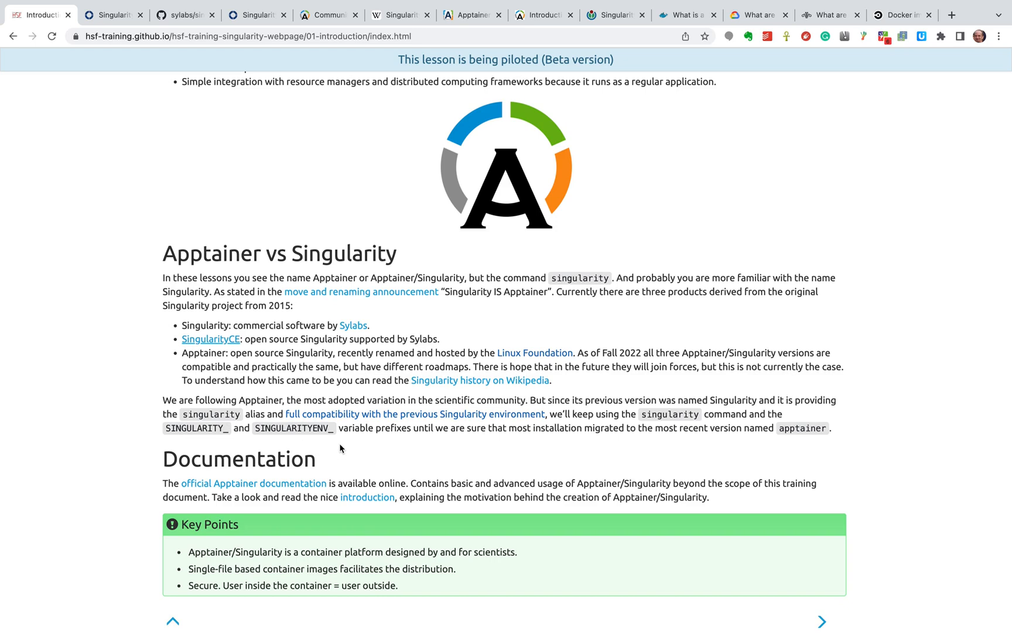
pyautogui.moveTo(348, 454)
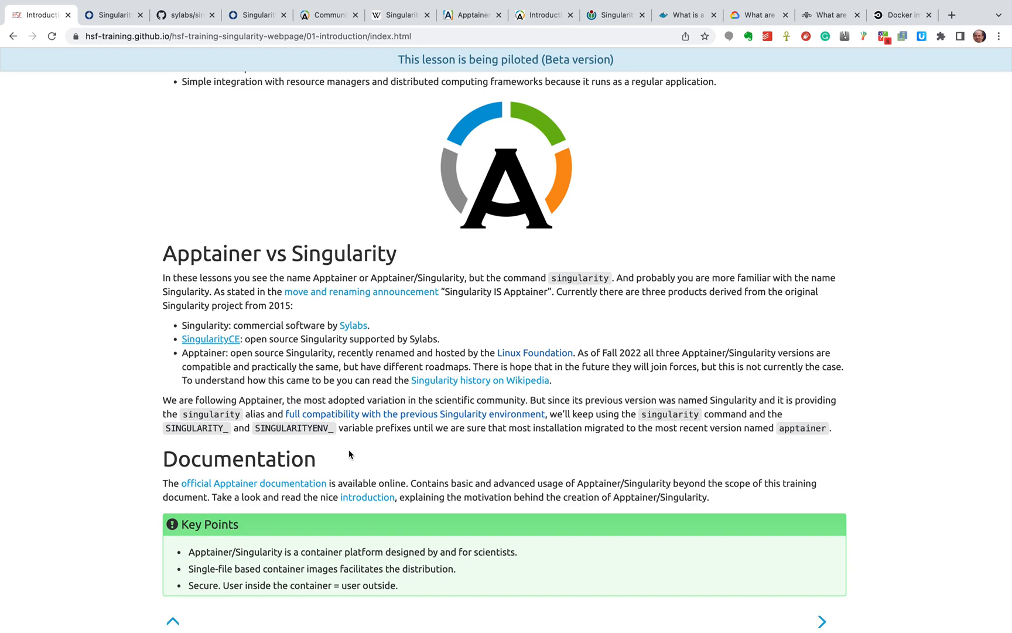
pyautogui.moveTo(371, 348)
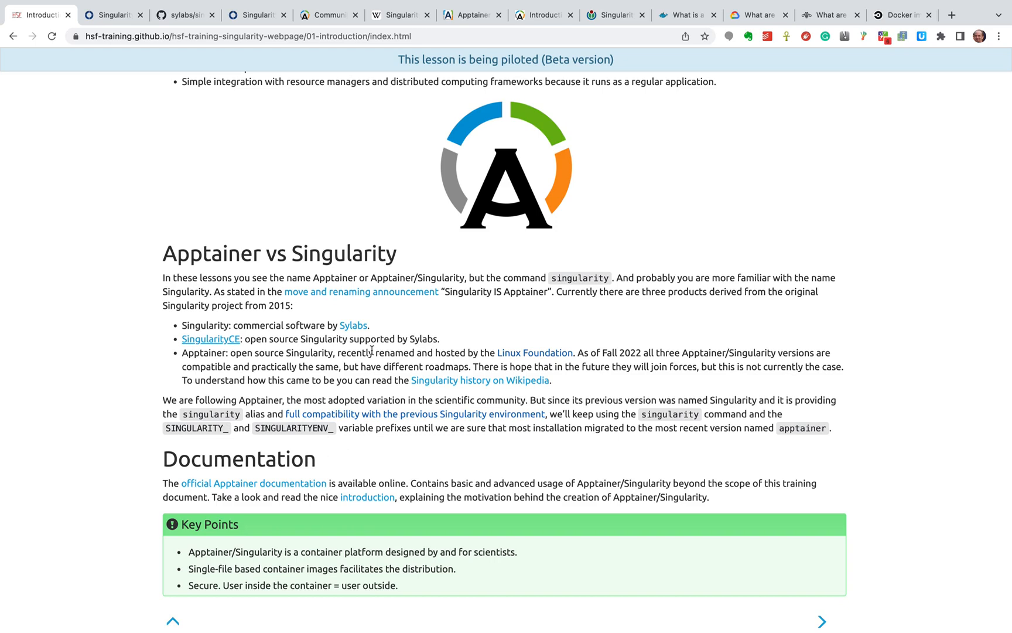
pyautogui.moveTo(377, 301)
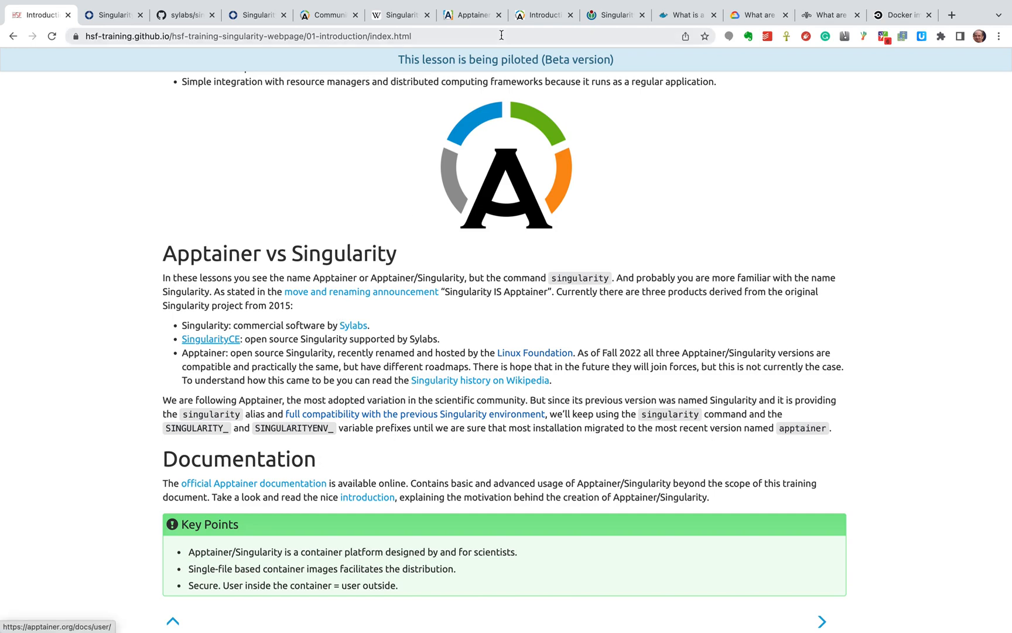
pyautogui.moveTo(471, 14)
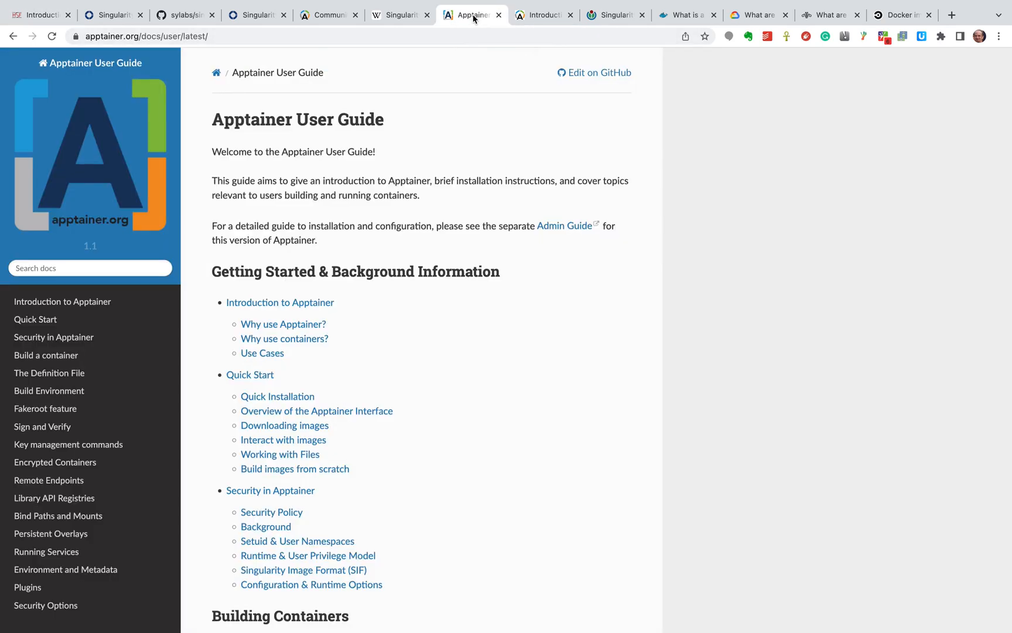
pyautogui.scroll(-3)
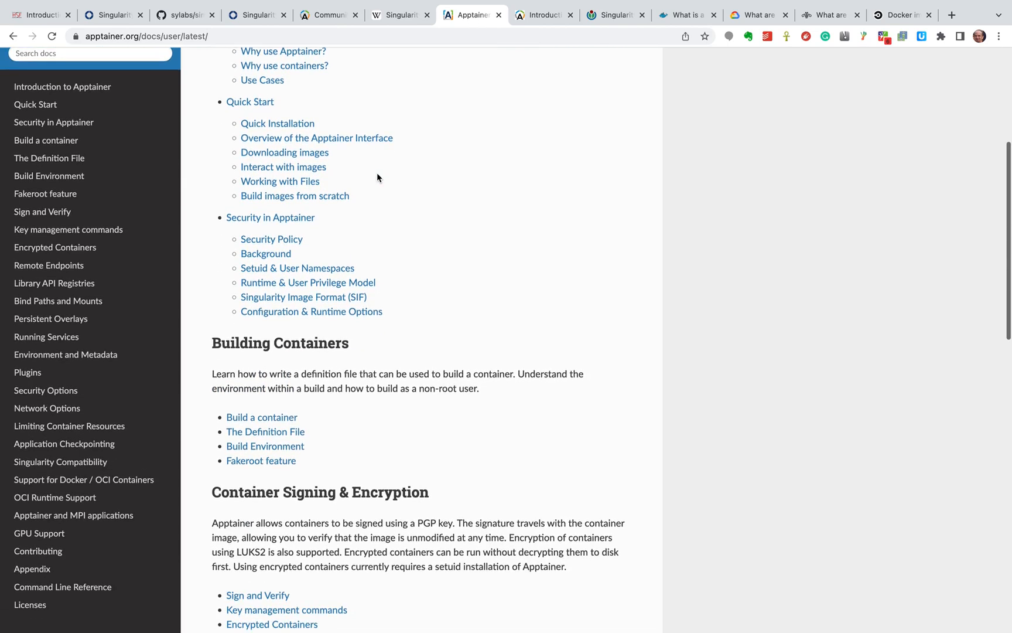
pyautogui.scroll(3)
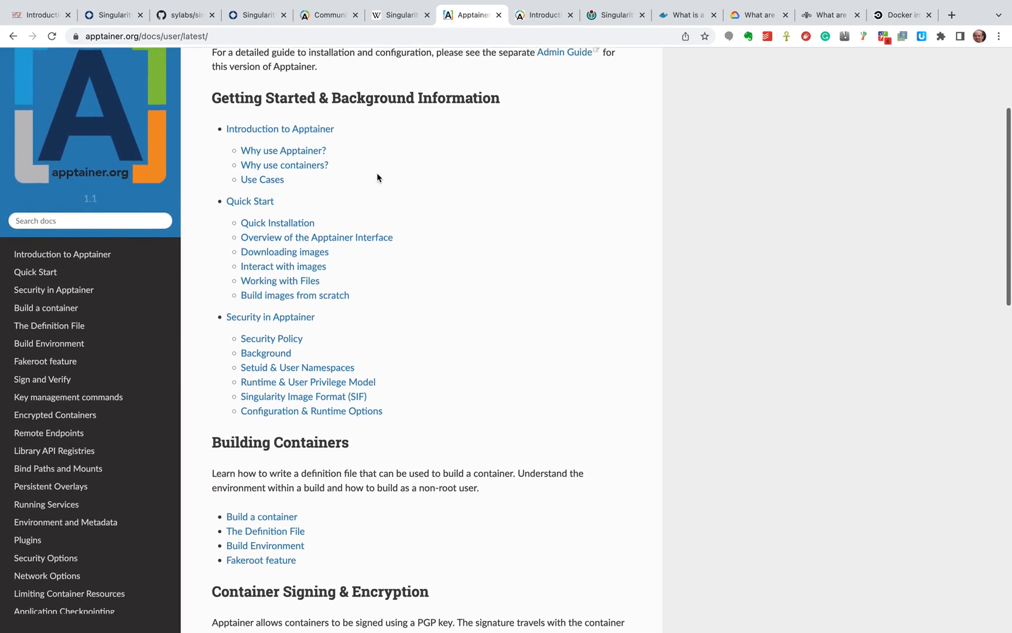
pyautogui.scroll(3)
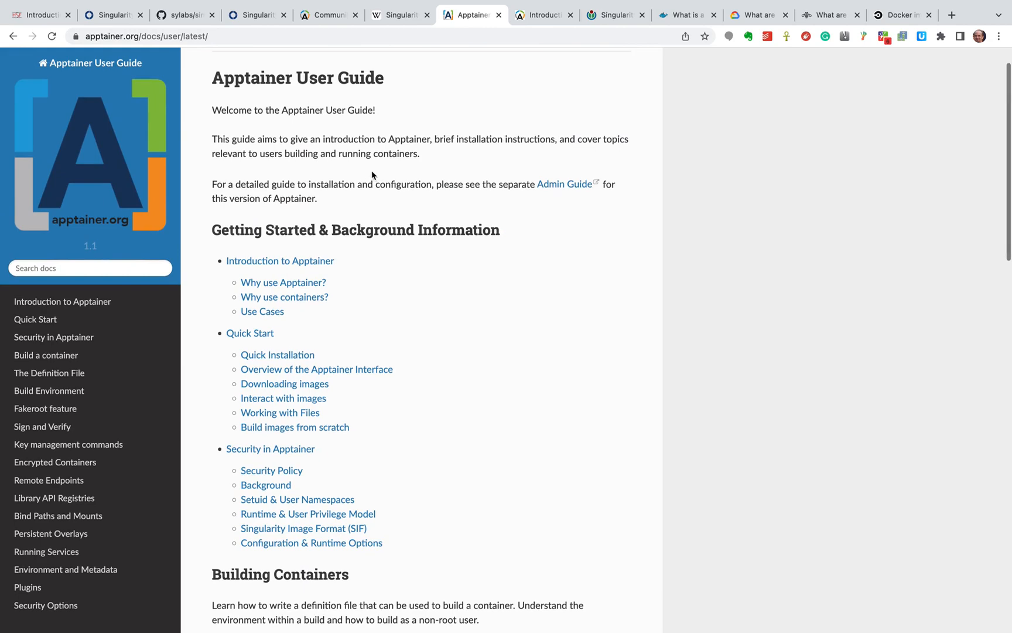
pyautogui.moveTo(36, 15)
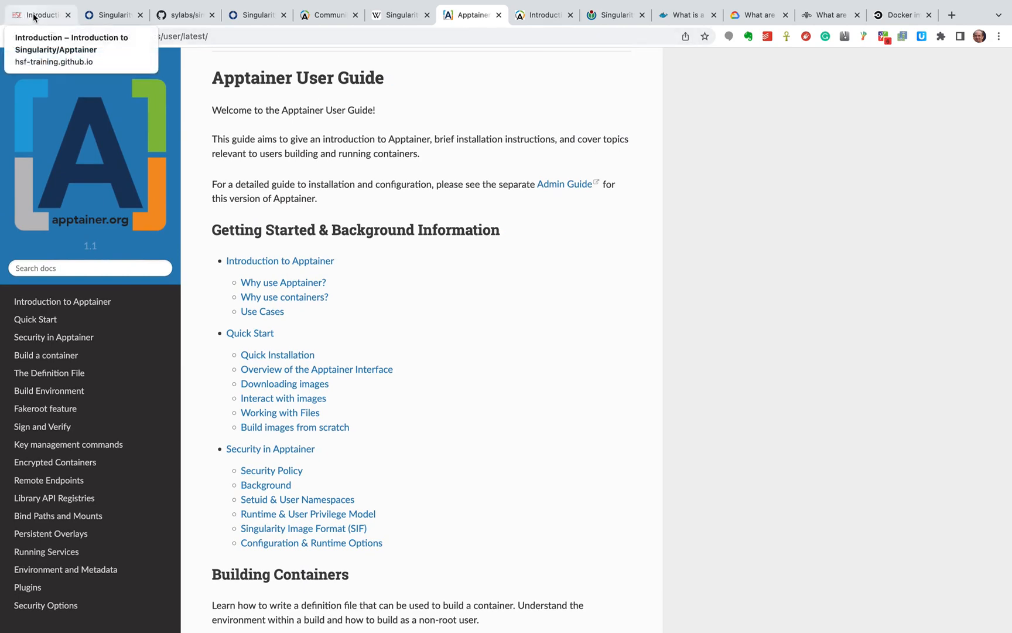
pyautogui.click(39, 14)
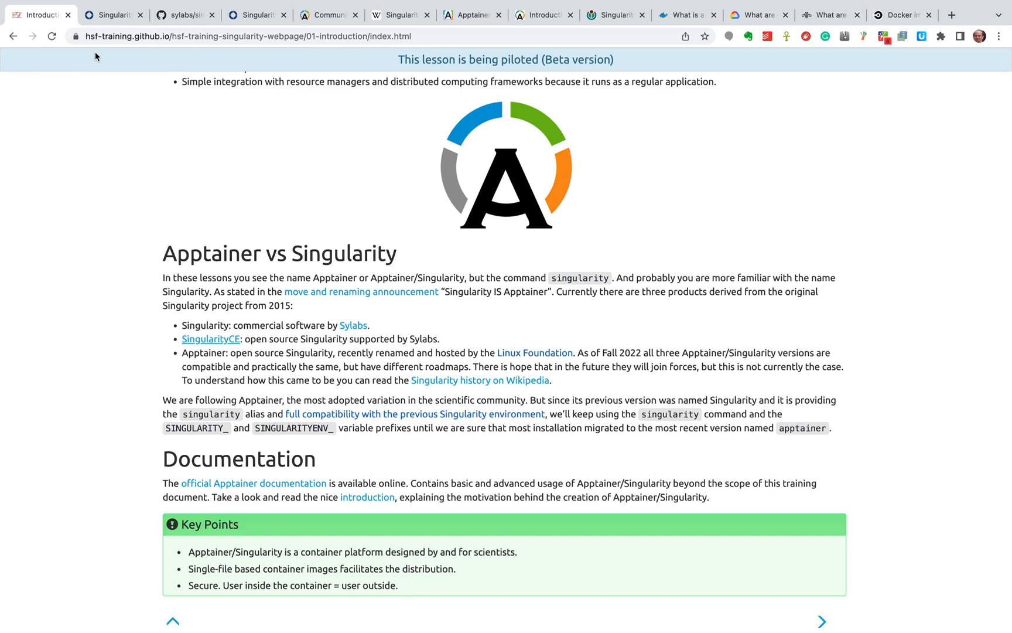
pyautogui.moveTo(160, 157)
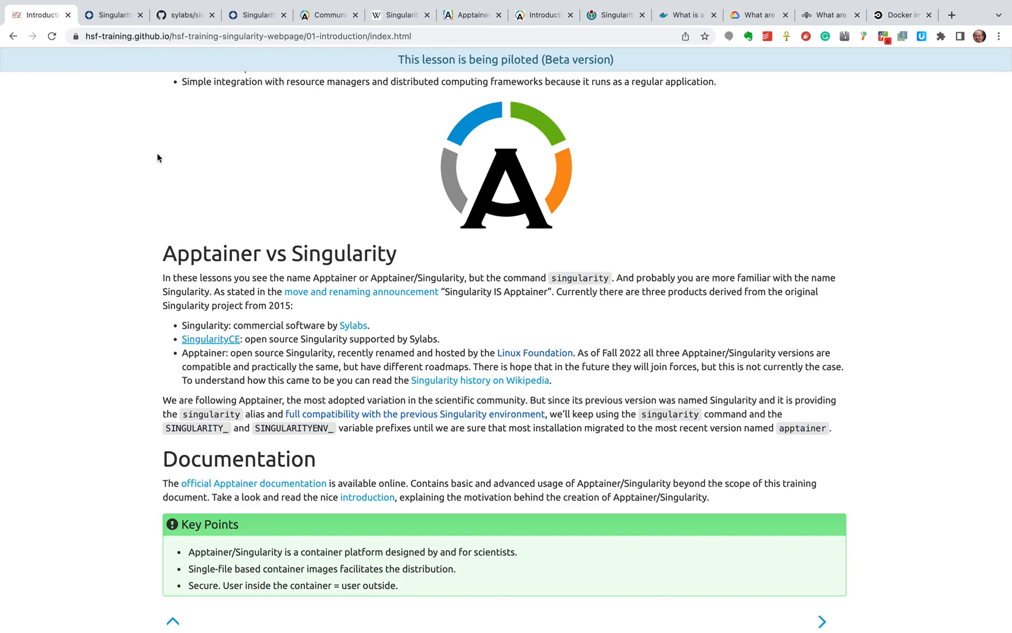
pyautogui.moveTo(172, 175)
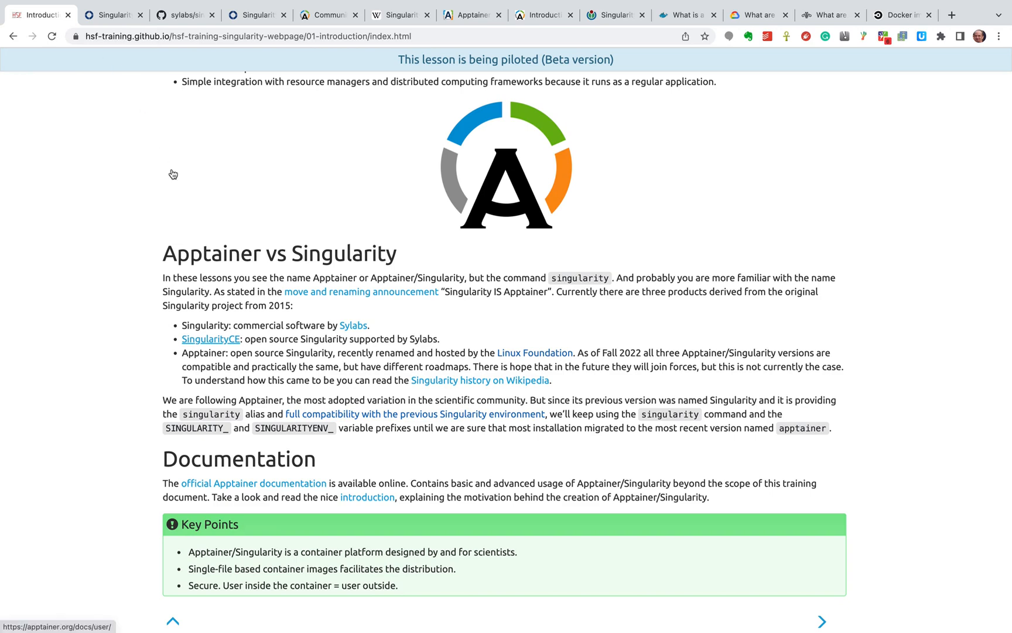
pyautogui.moveTo(182, 467)
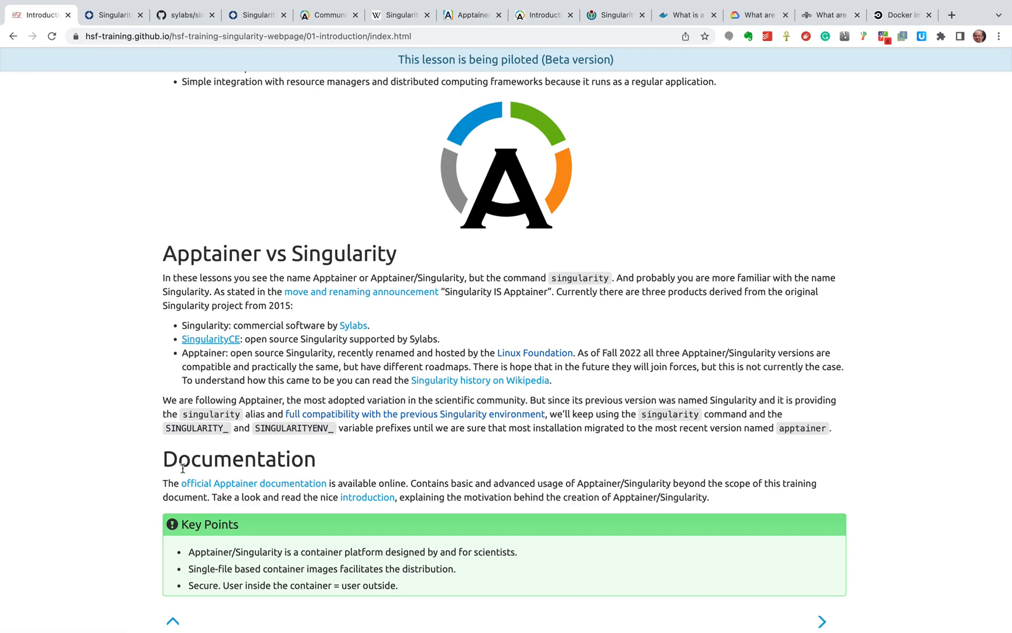
pyautogui.moveTo(230, 564)
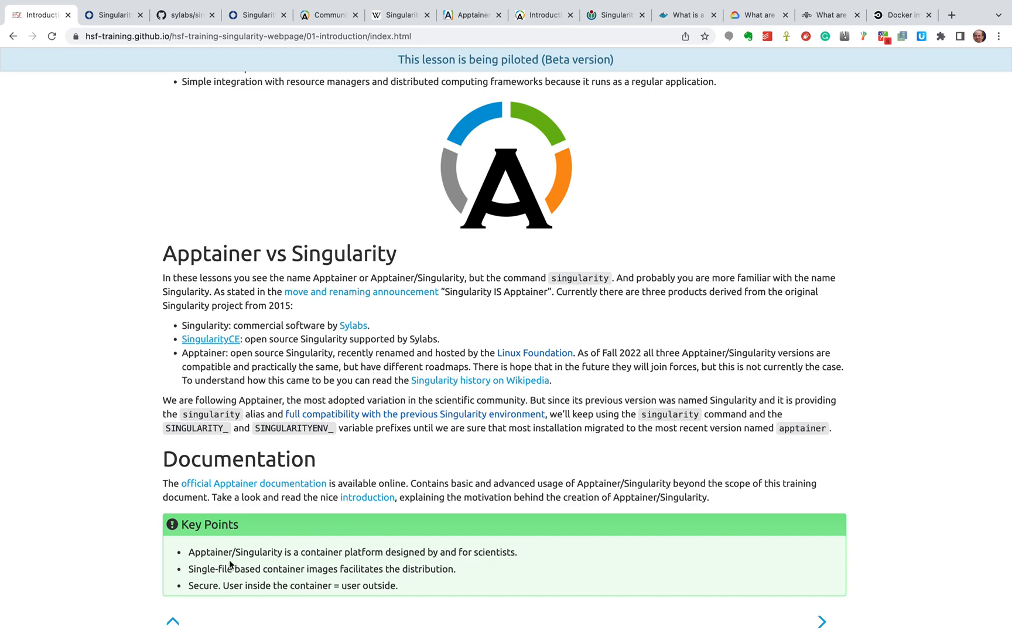
pyautogui.moveTo(257, 545)
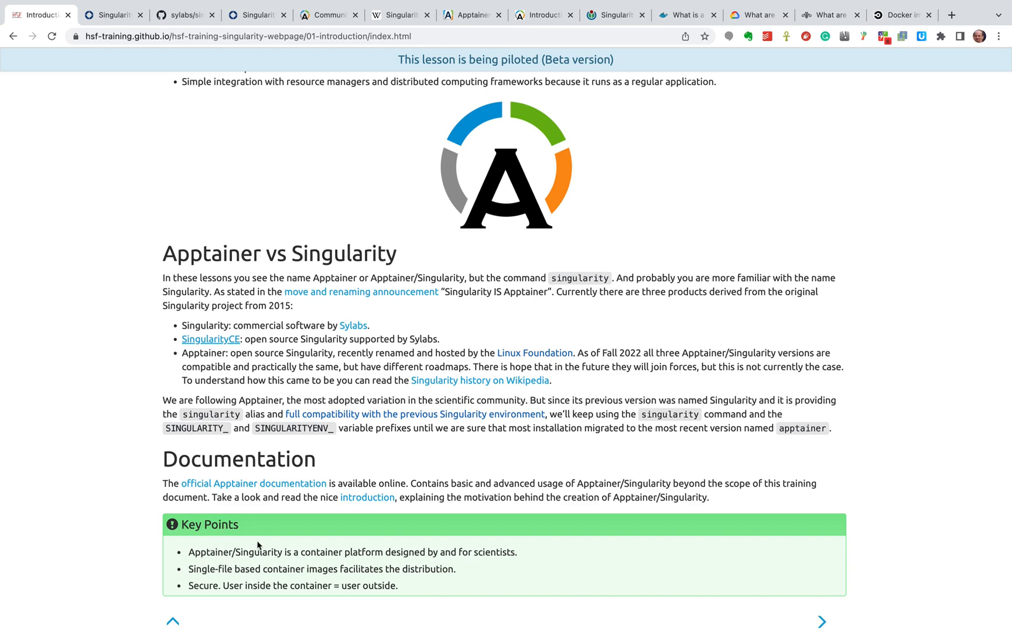
pyautogui.moveTo(239, 588)
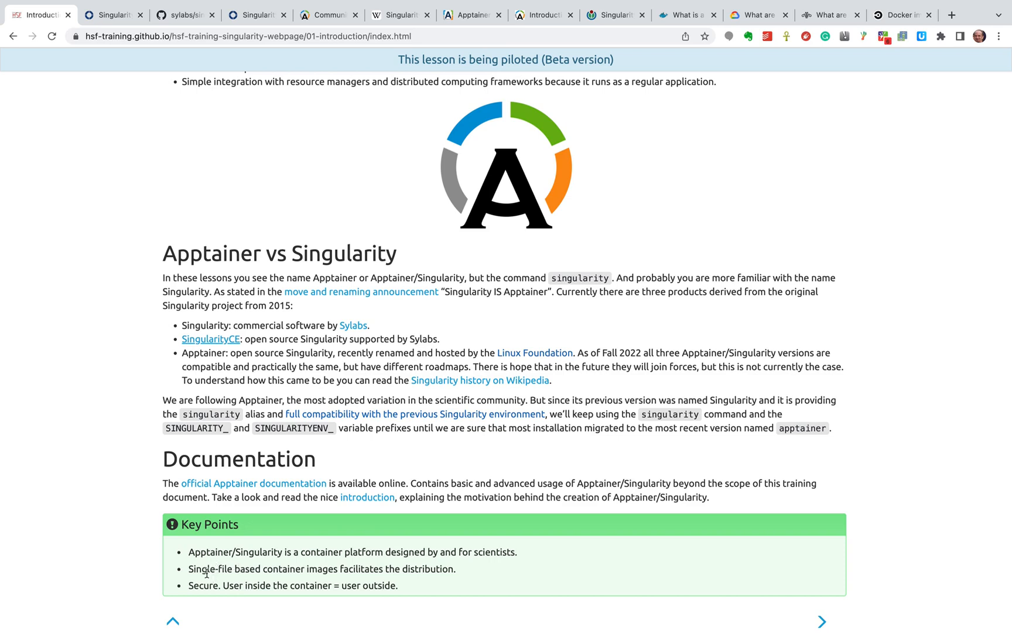
pyautogui.moveTo(304, 573)
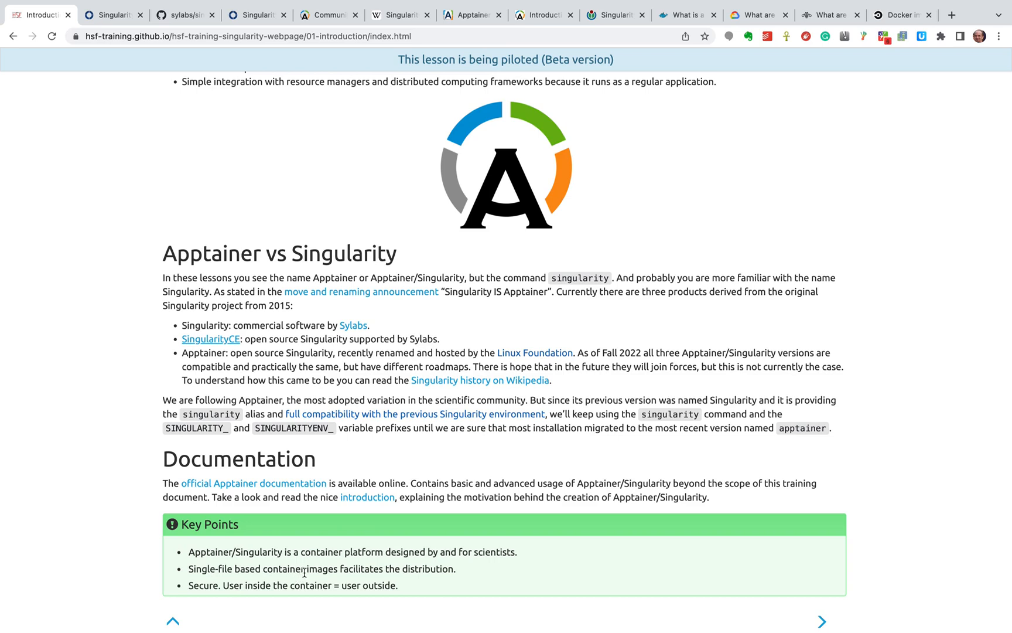
pyautogui.moveTo(335, 579)
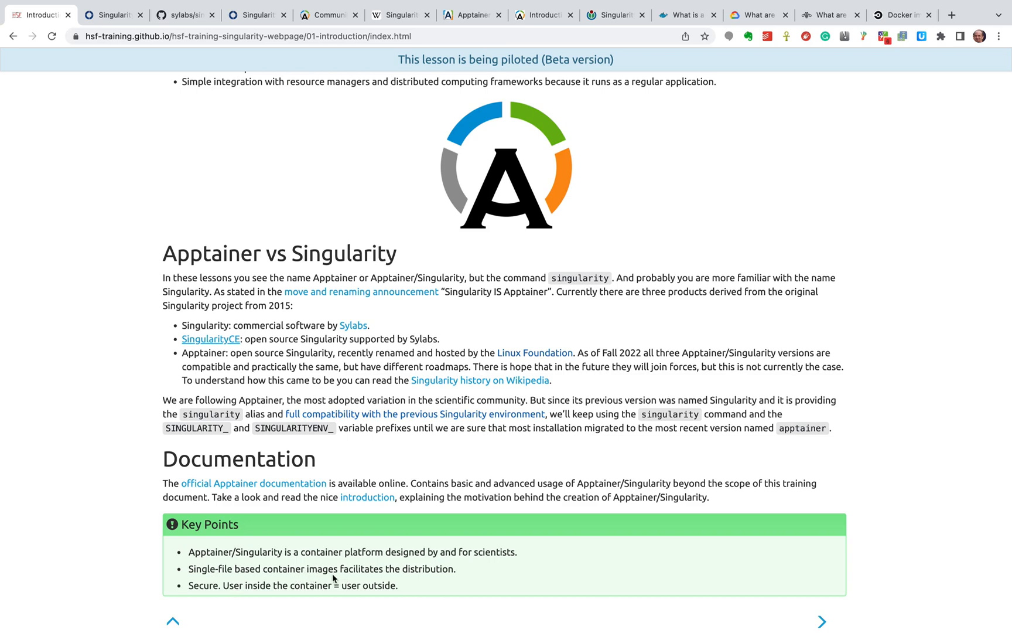
pyautogui.moveTo(219, 543)
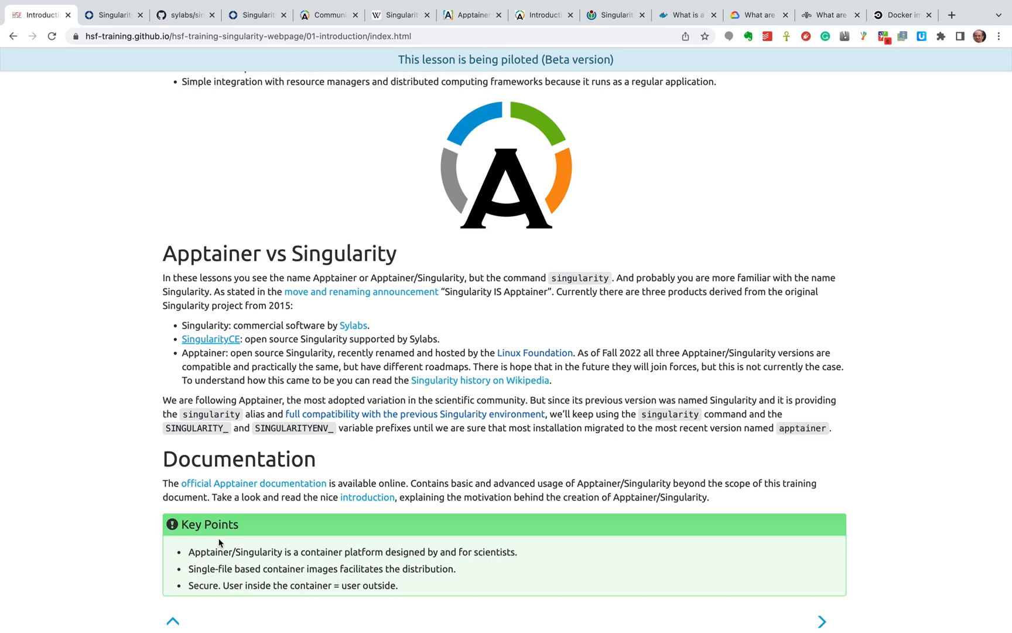
pyautogui.moveTo(229, 565)
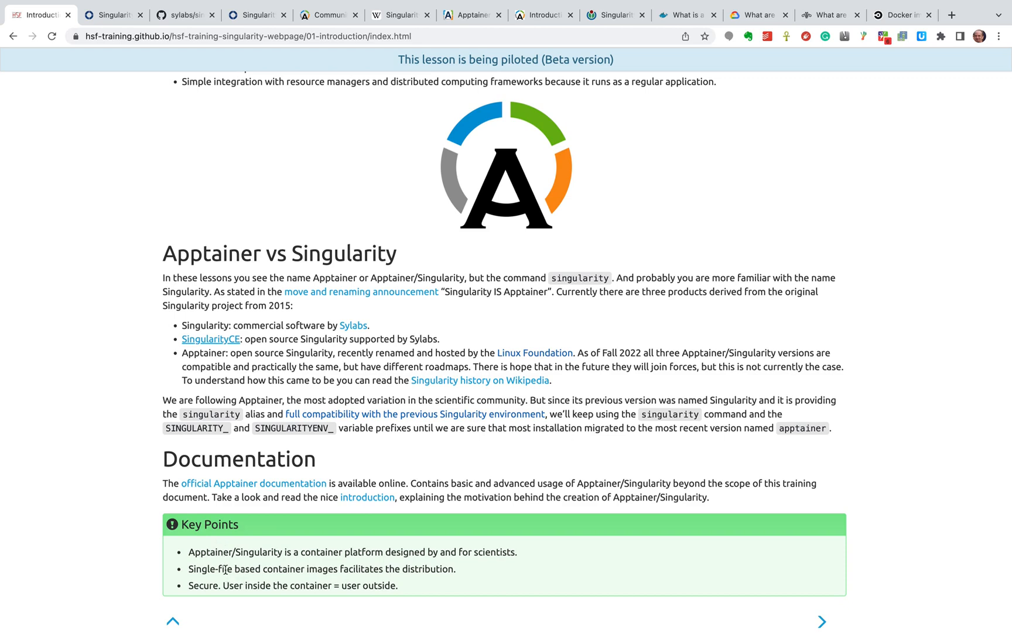
pyautogui.moveTo(273, 600)
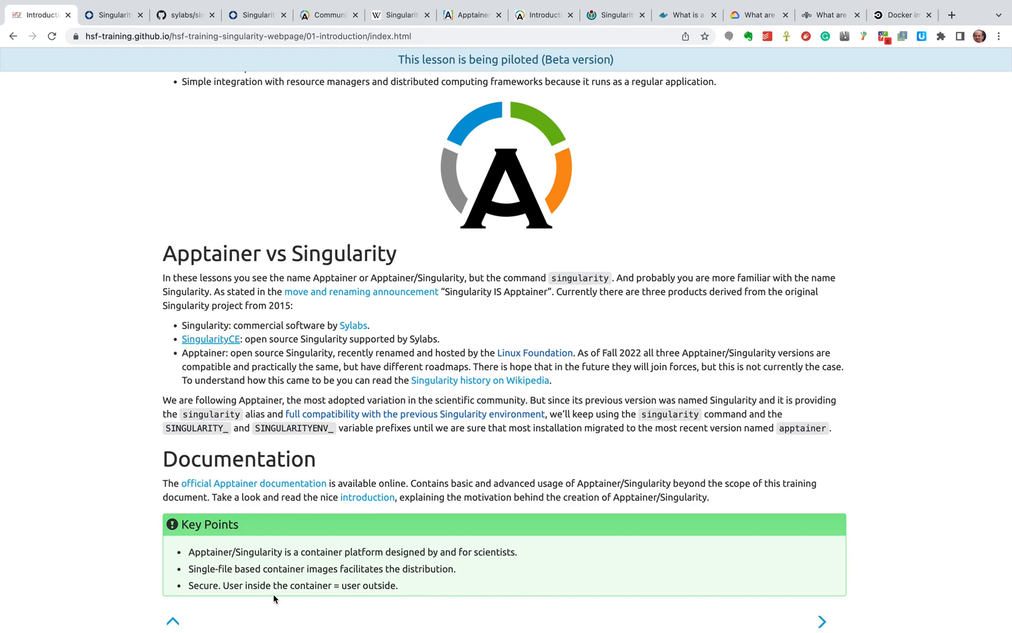
pyautogui.moveTo(346, 566)
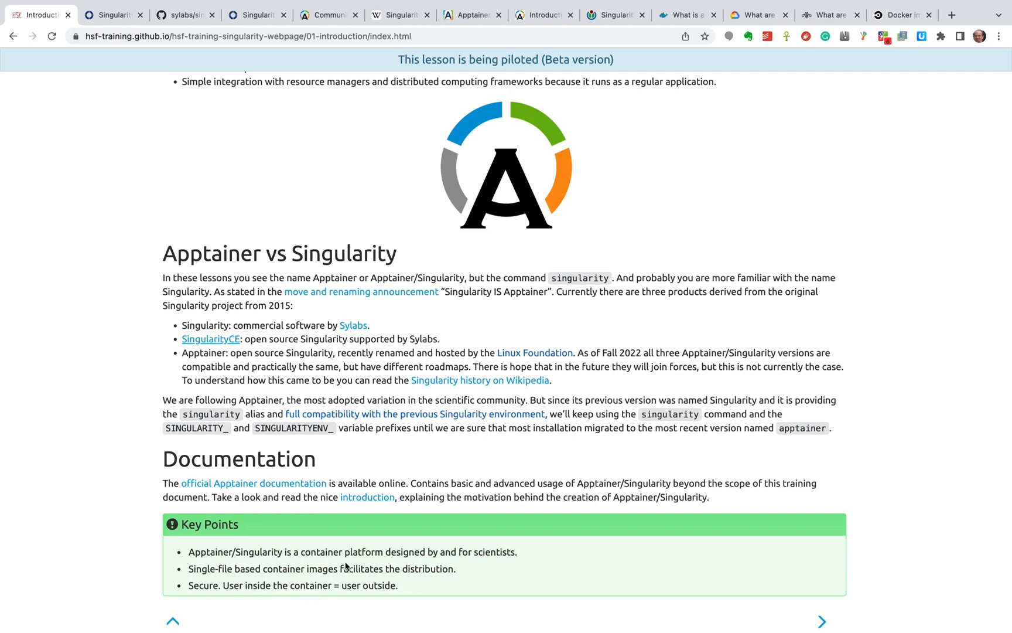
pyautogui.scroll(-3)
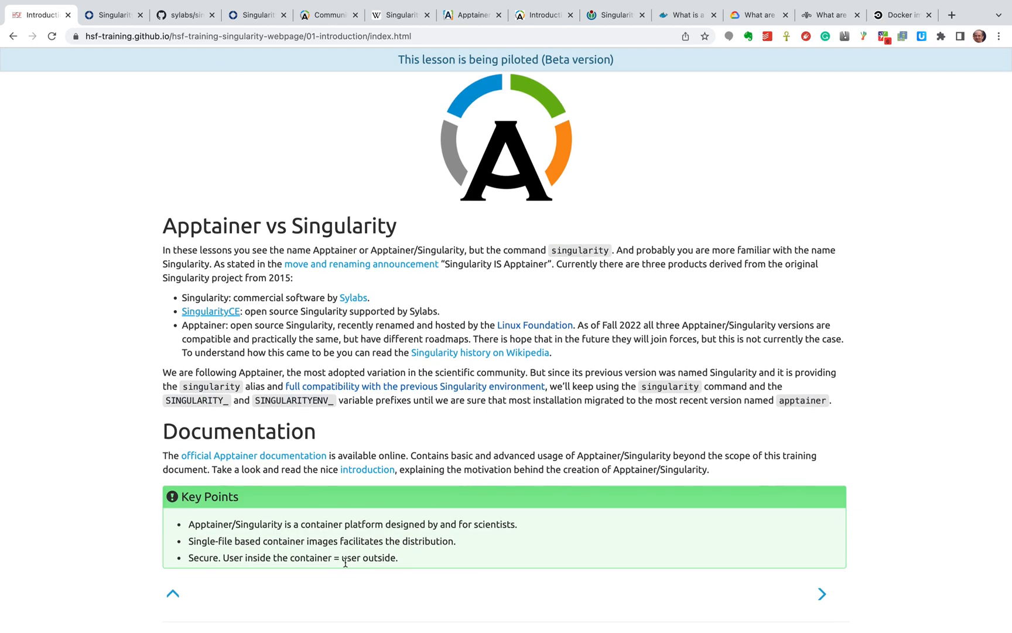